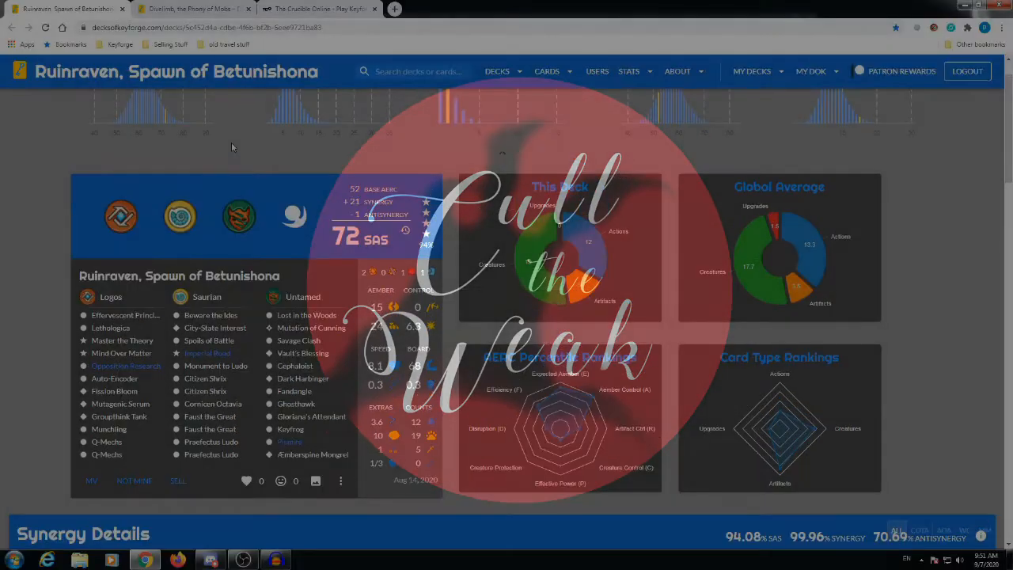
- Switch the browser to full screen while viewing the Divelimb, the Phony of Mobs deck page
key("f11")
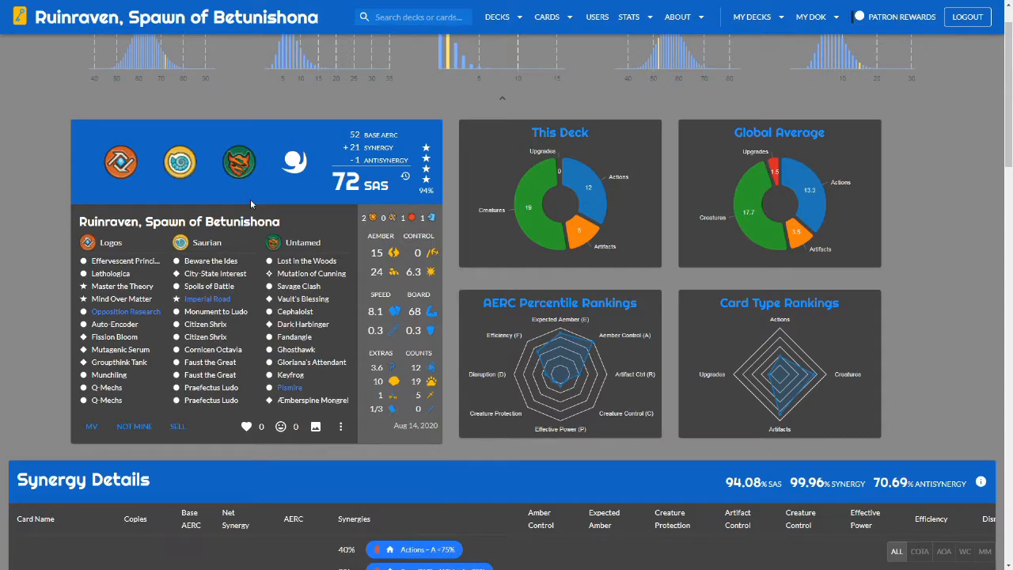
mouse_move(177, 459)
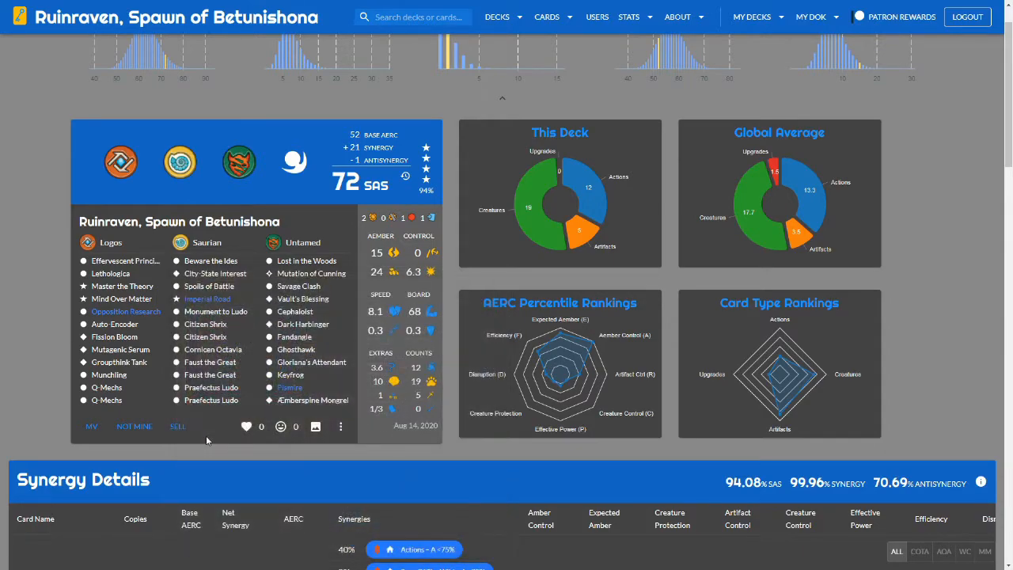
mouse_move(213, 450)
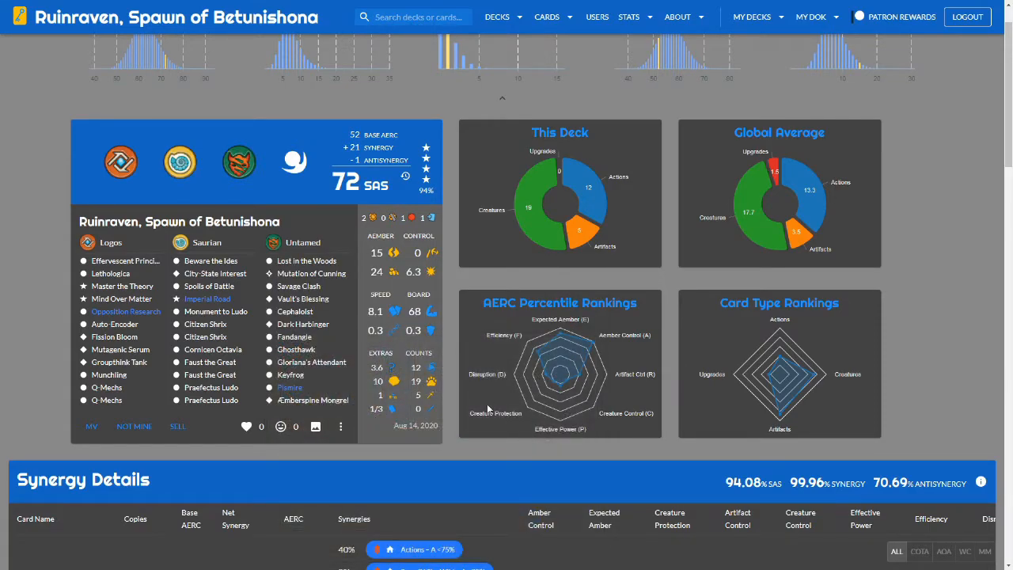
mouse_move(117, 453)
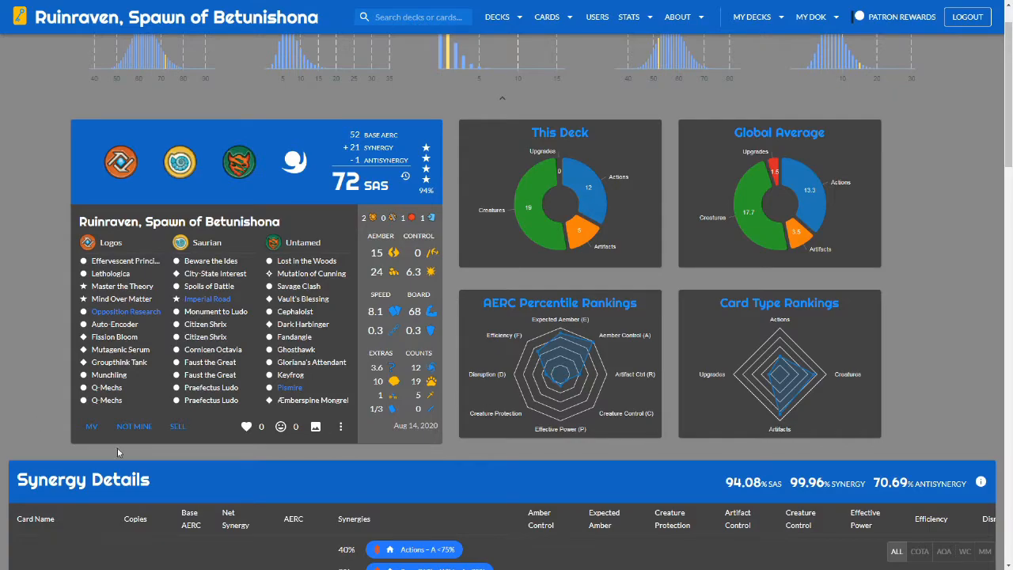
mouse_move(383, 434)
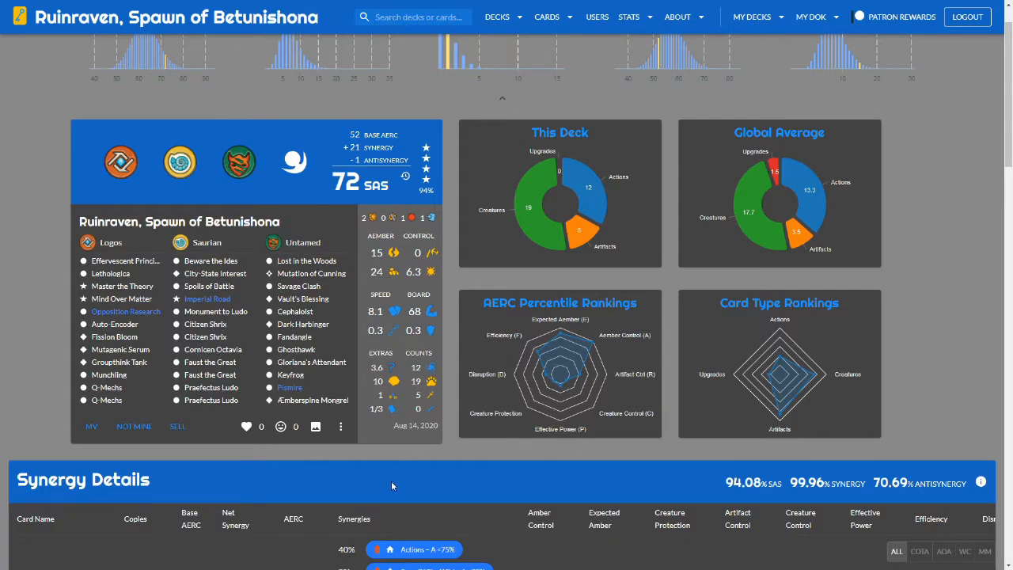
mouse_move(396, 485)
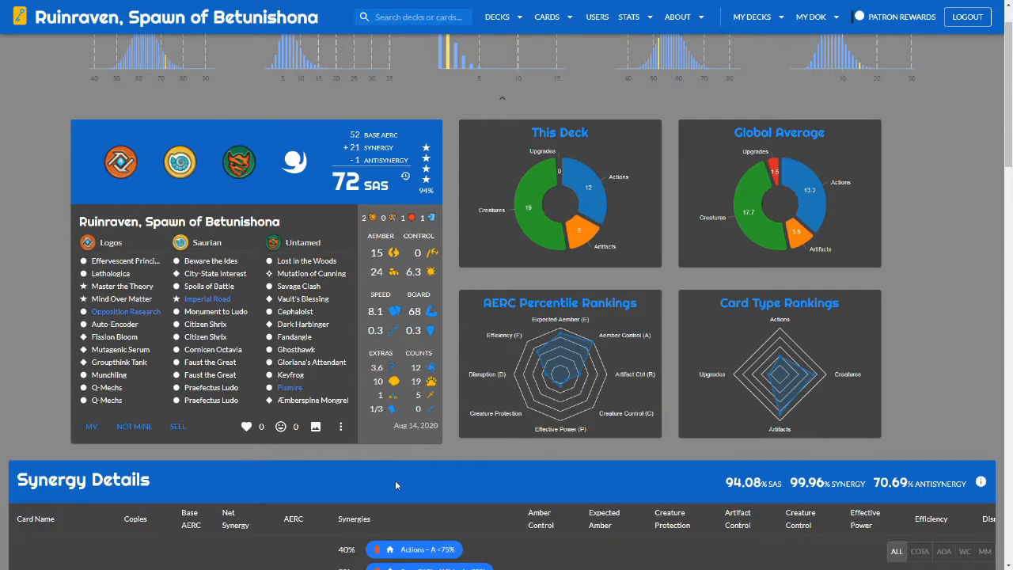
mouse_move(4, 408)
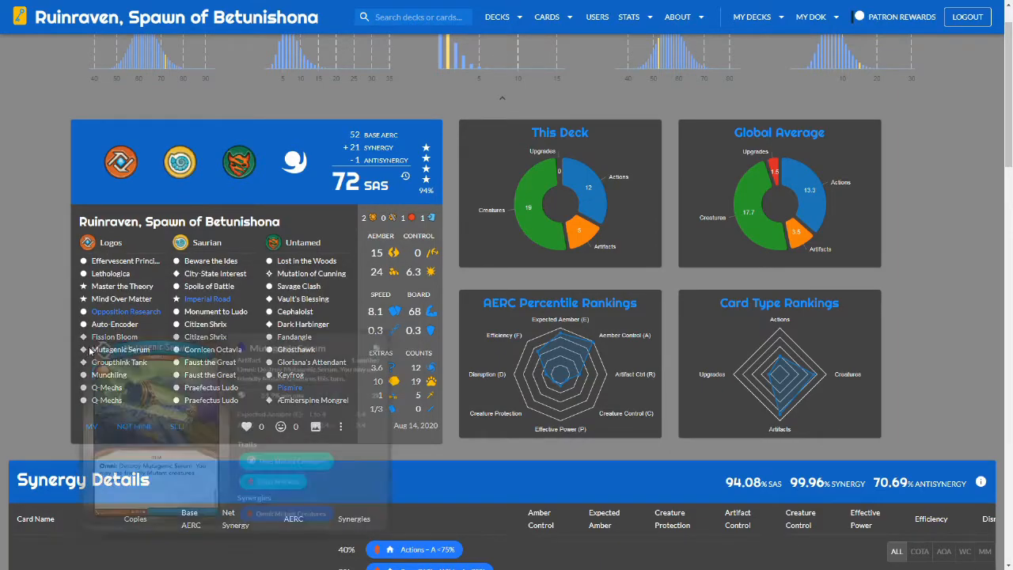
mouse_move(119, 350)
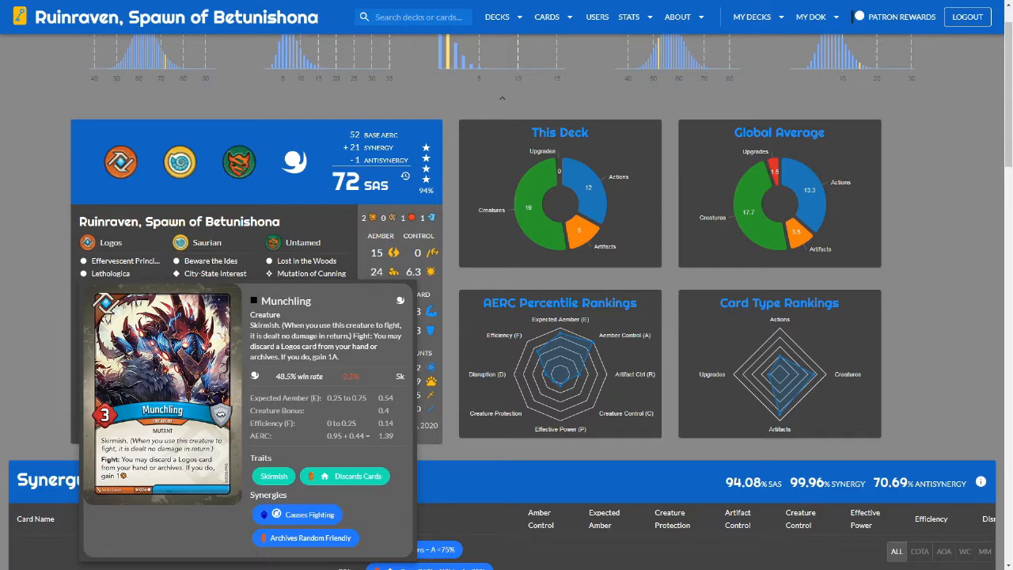
mouse_move(81, 379)
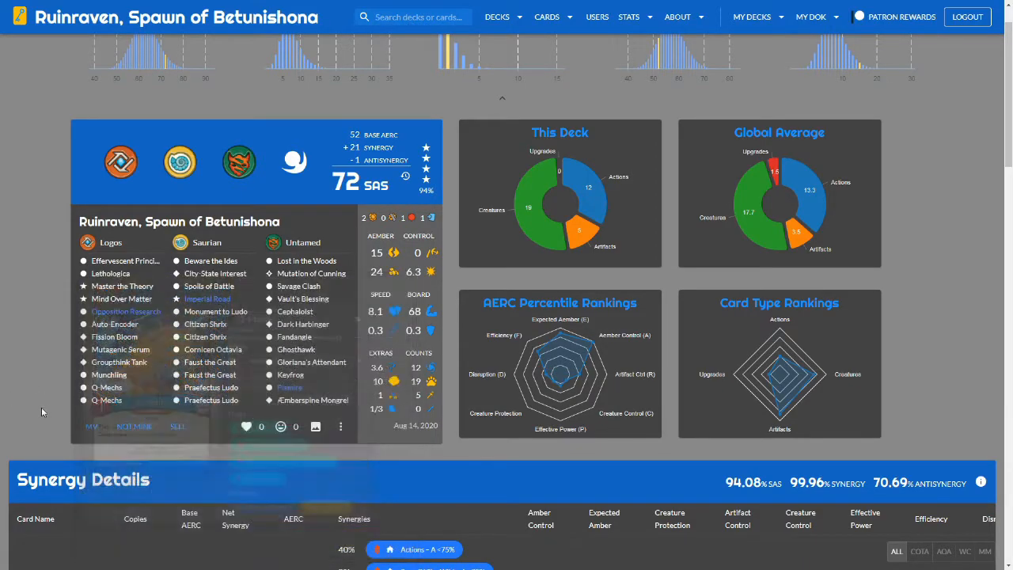
mouse_move(124, 285)
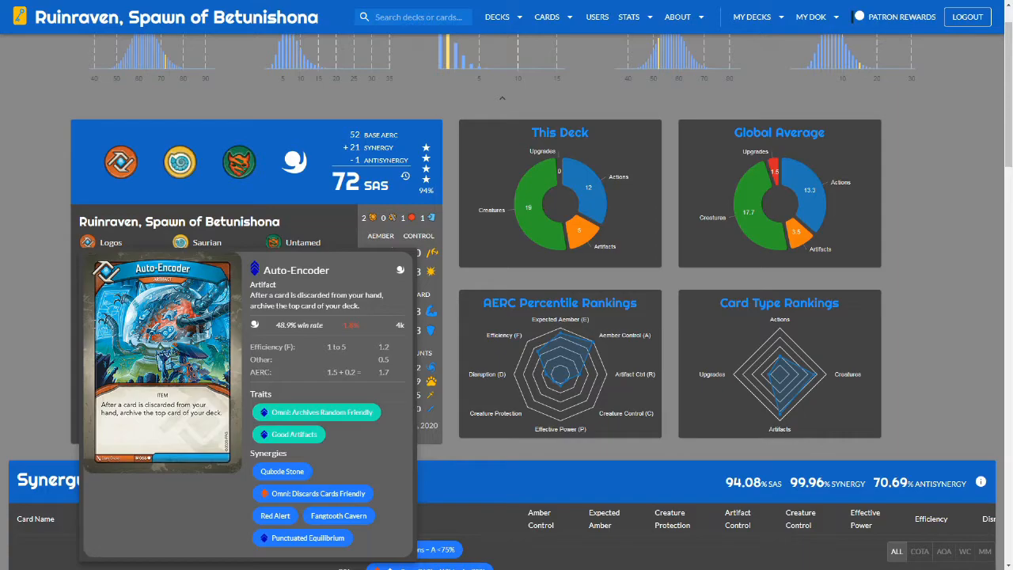
mouse_move(91, 328)
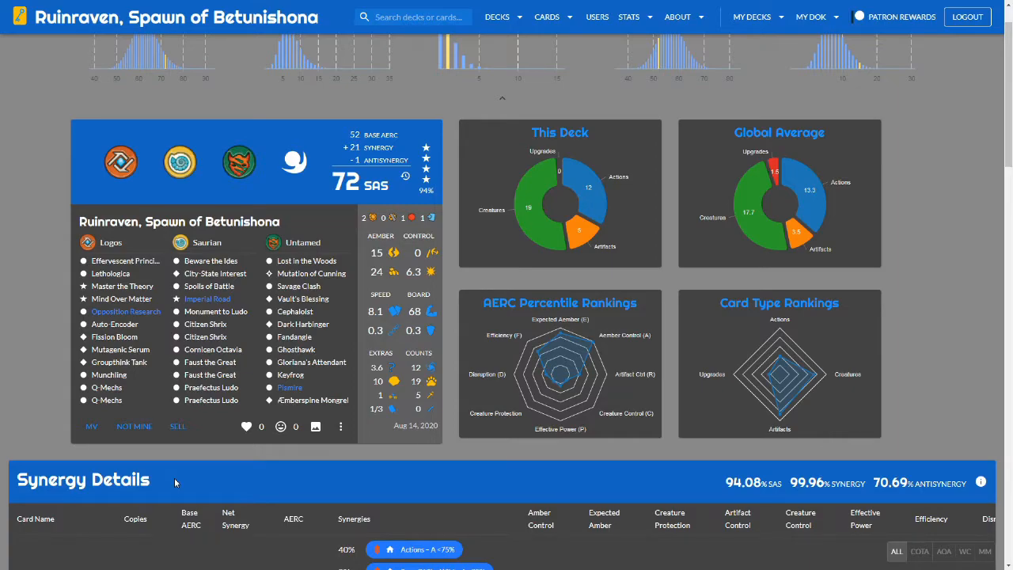
mouse_move(180, 470)
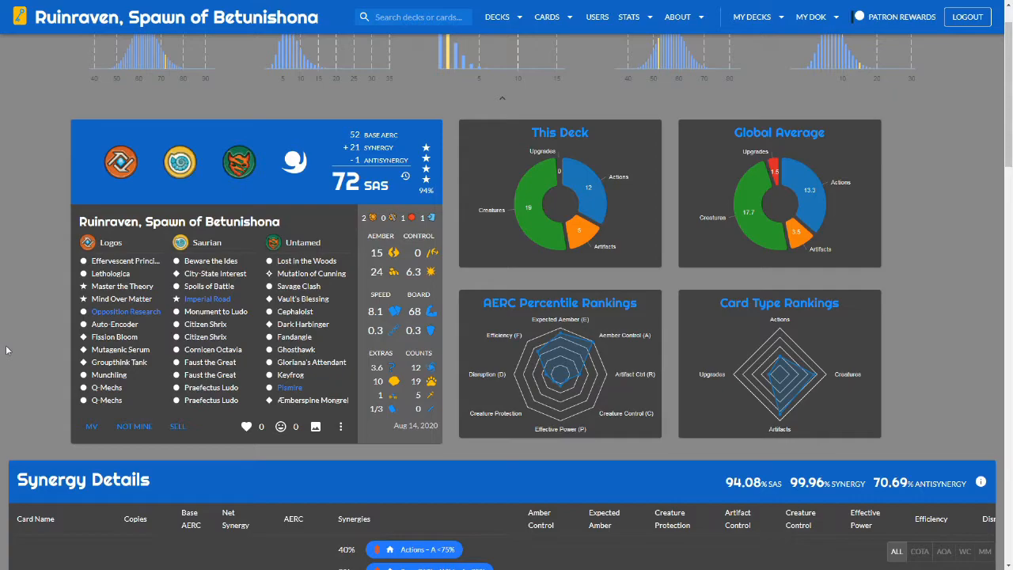
mouse_move(447, 378)
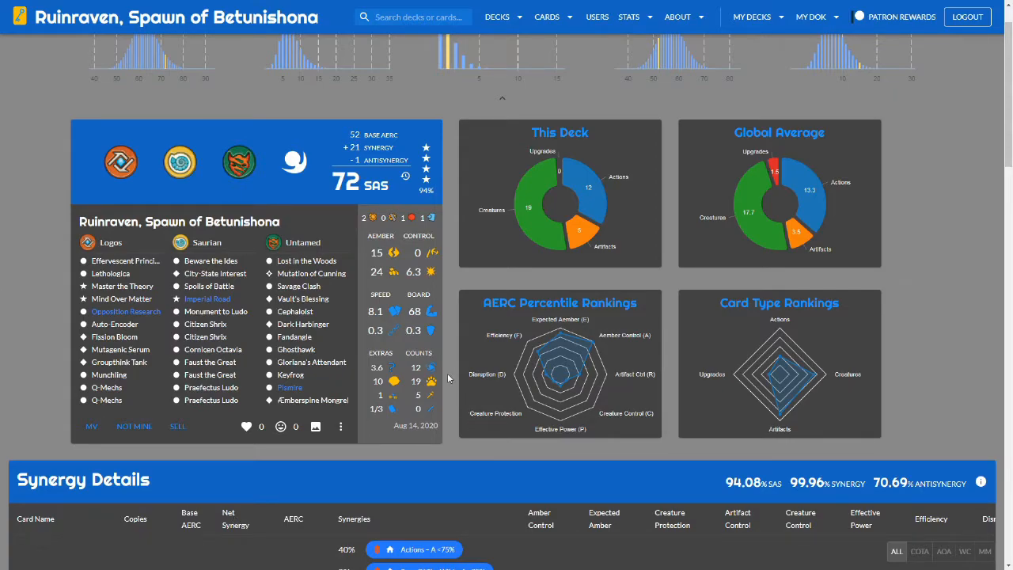
mouse_move(367, 453)
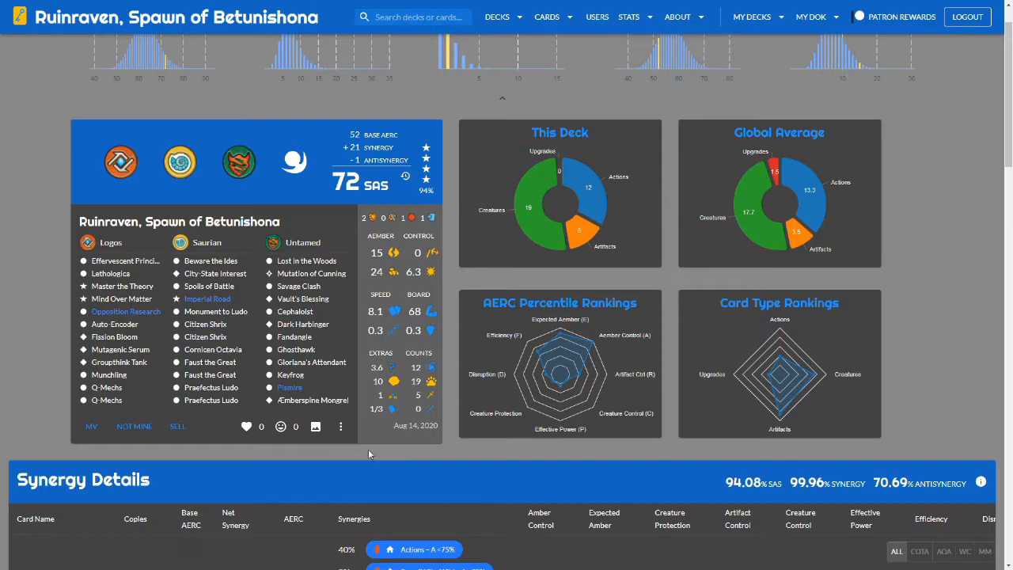
mouse_move(352, 342)
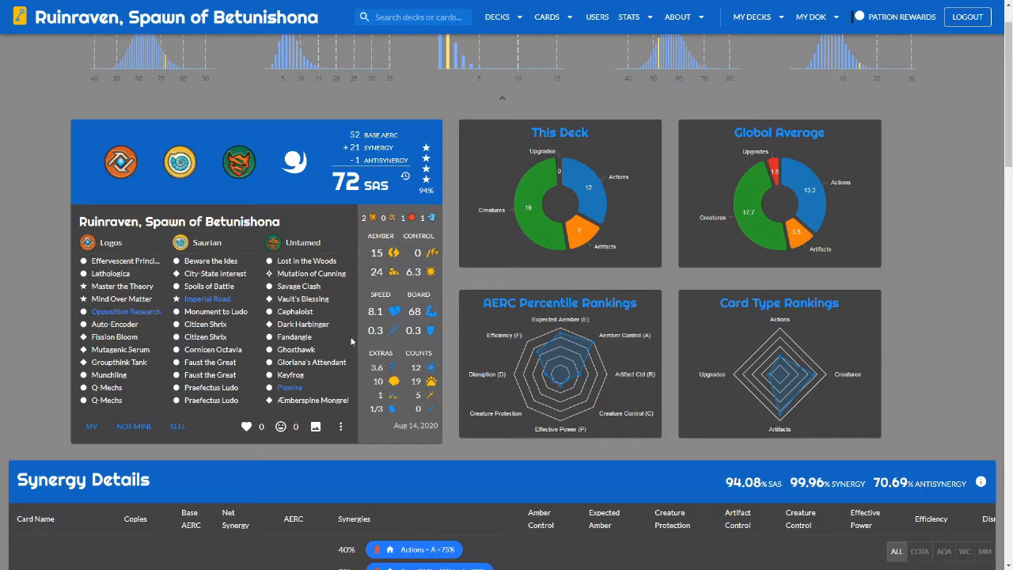
mouse_move(428, 522)
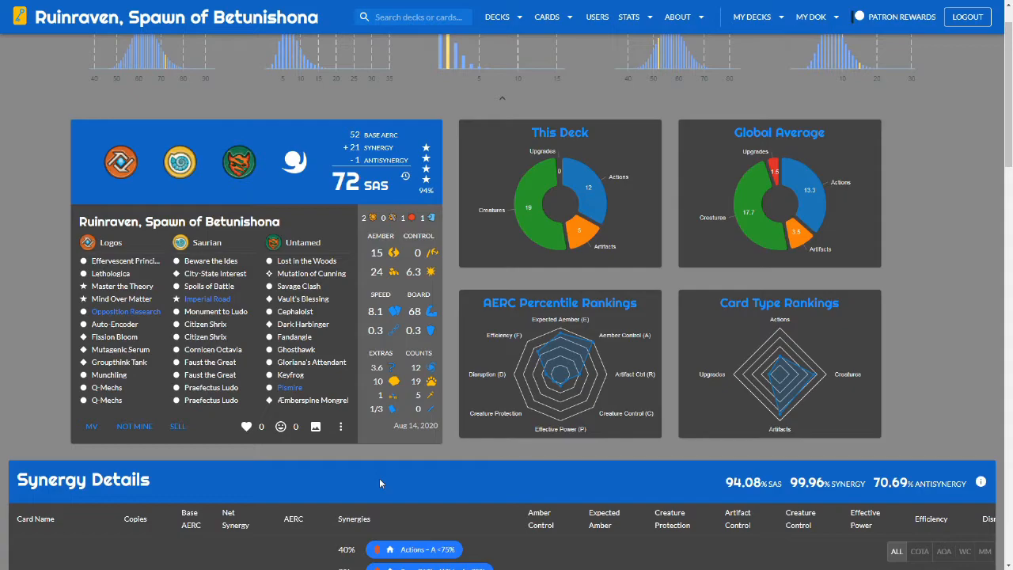
mouse_move(190, 489)
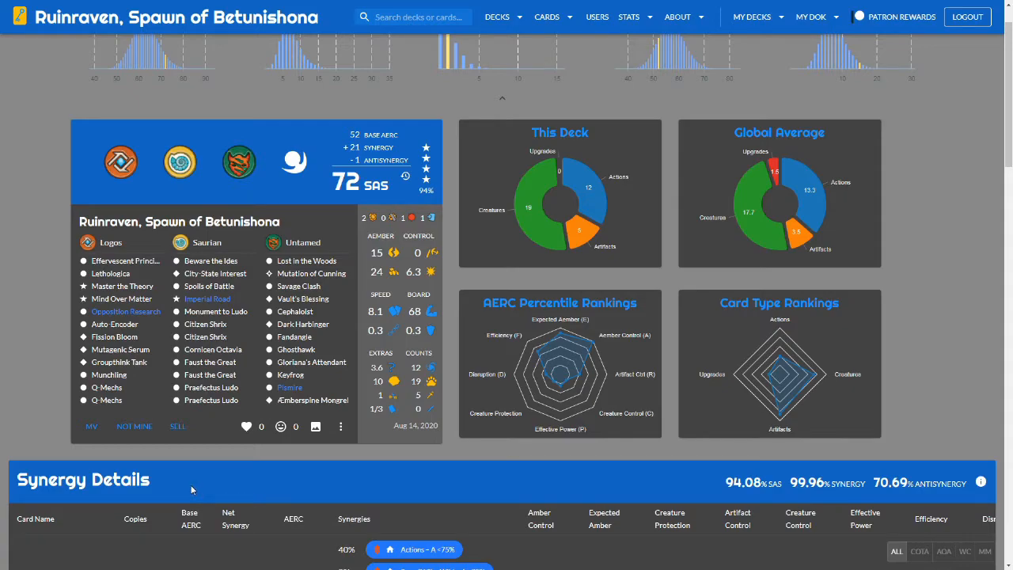
mouse_move(193, 487)
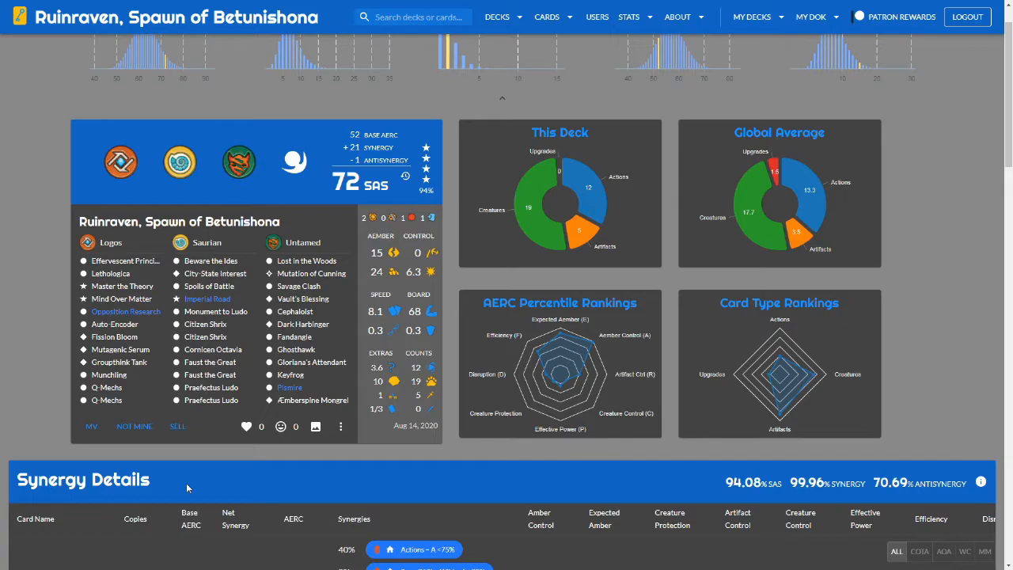
mouse_move(185, 489)
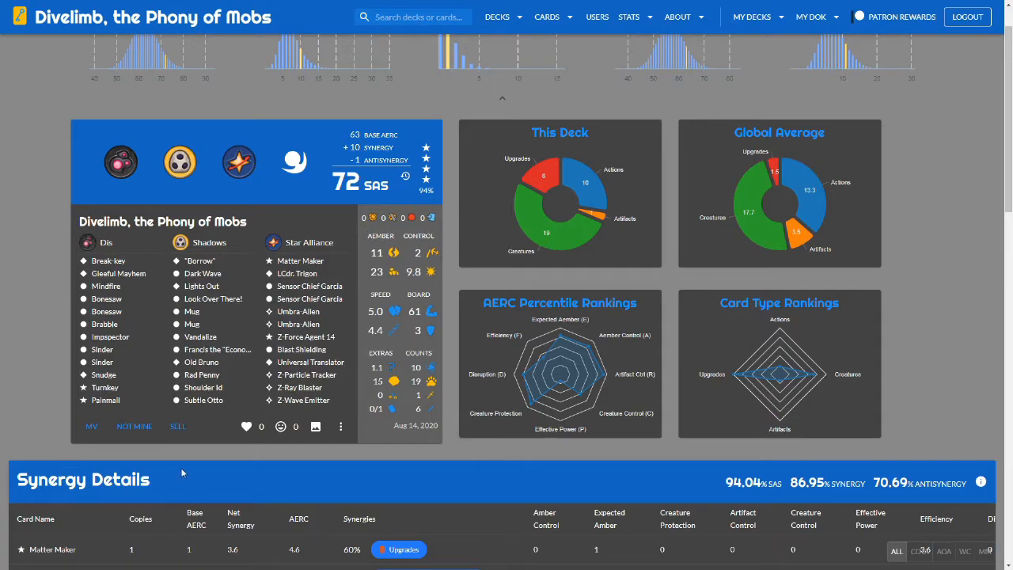
mouse_move(505, 350)
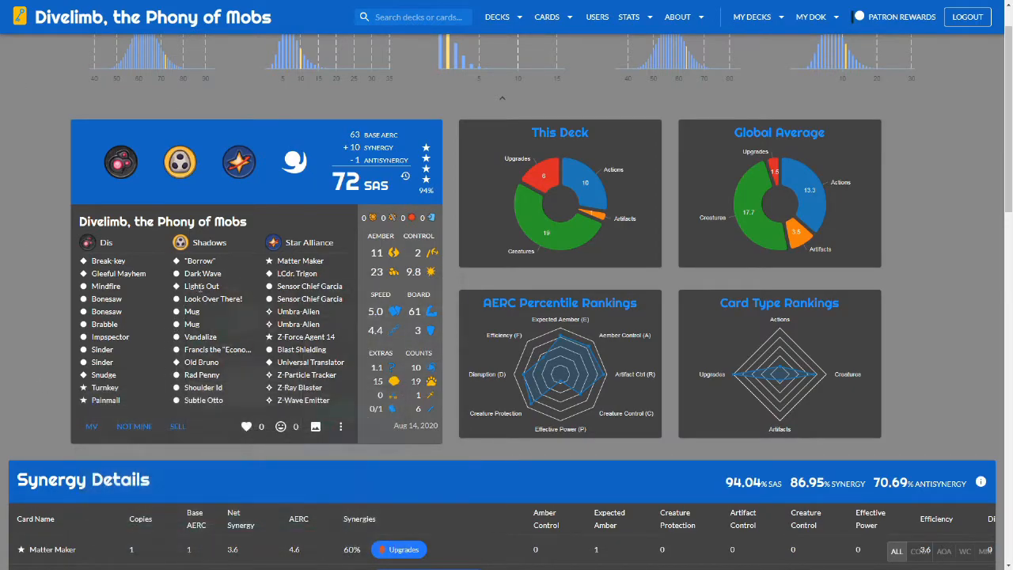
mouse_move(202, 284)
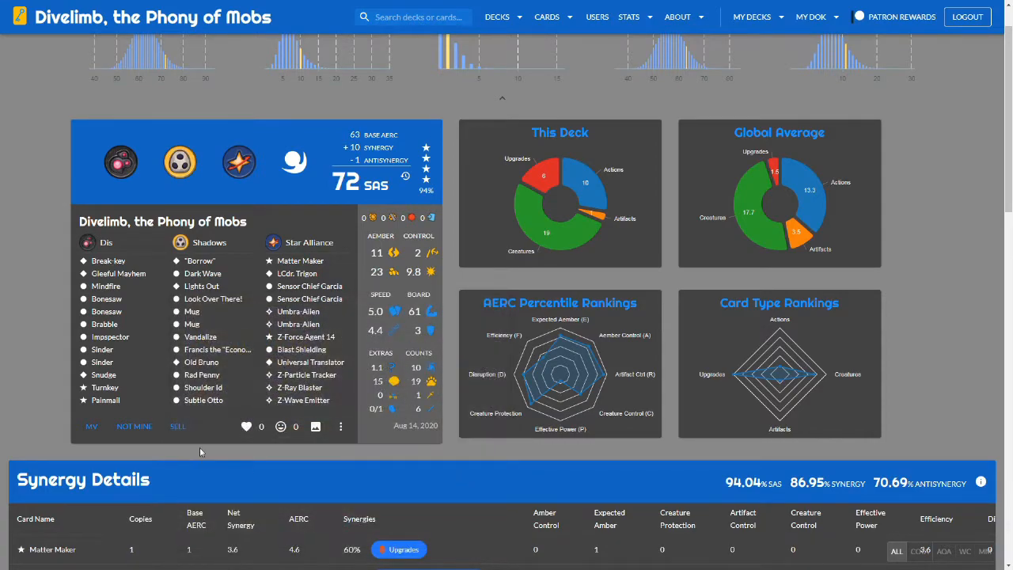
mouse_move(191, 310)
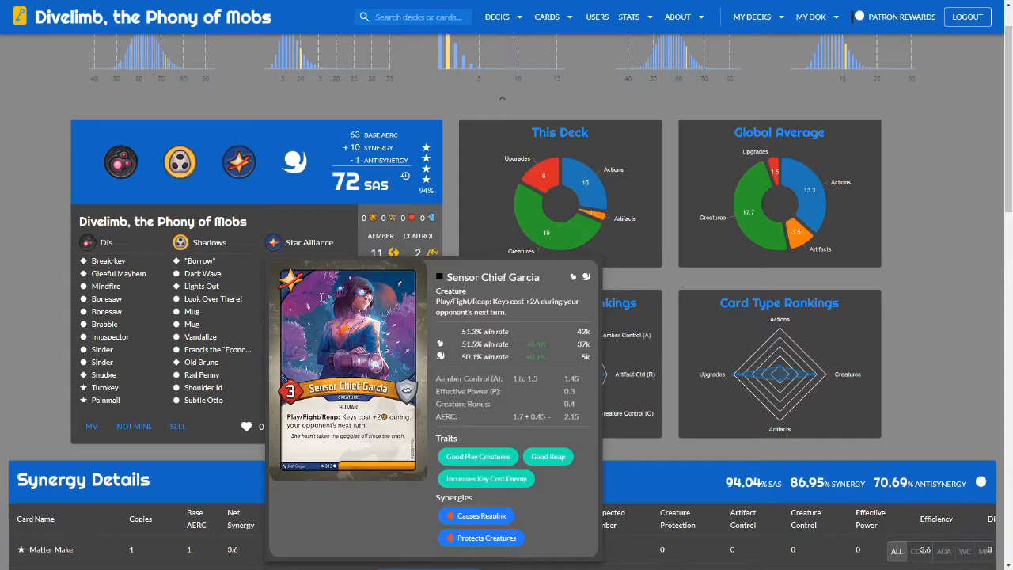
mouse_move(554, 257)
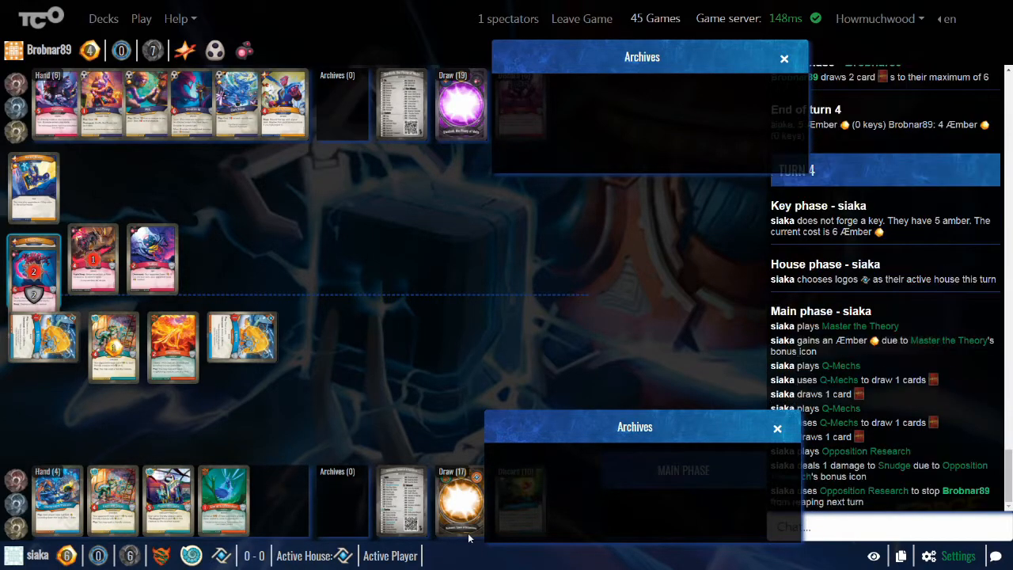
mouse_move(578, 397)
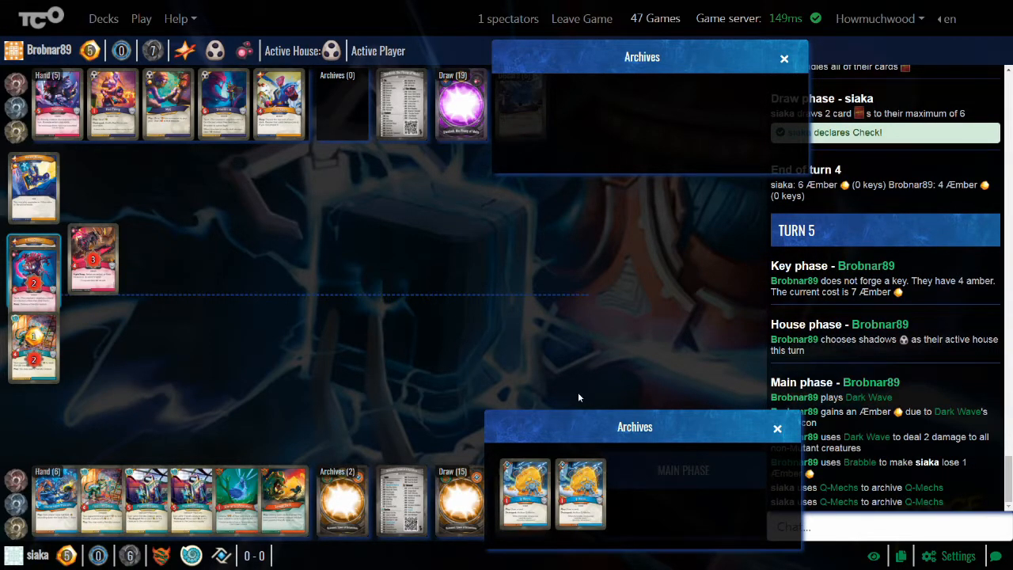
- Scroll the board to follow the opponent's Shadows turn with Dark Wave and the archived Q-Mechs
scroll("down", 3)
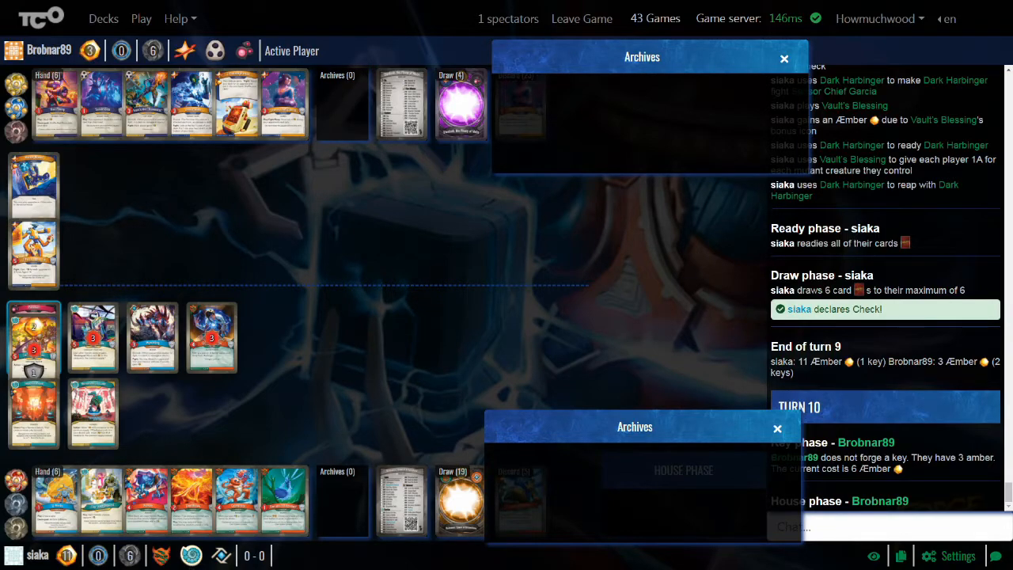
mouse_move(190, 554)
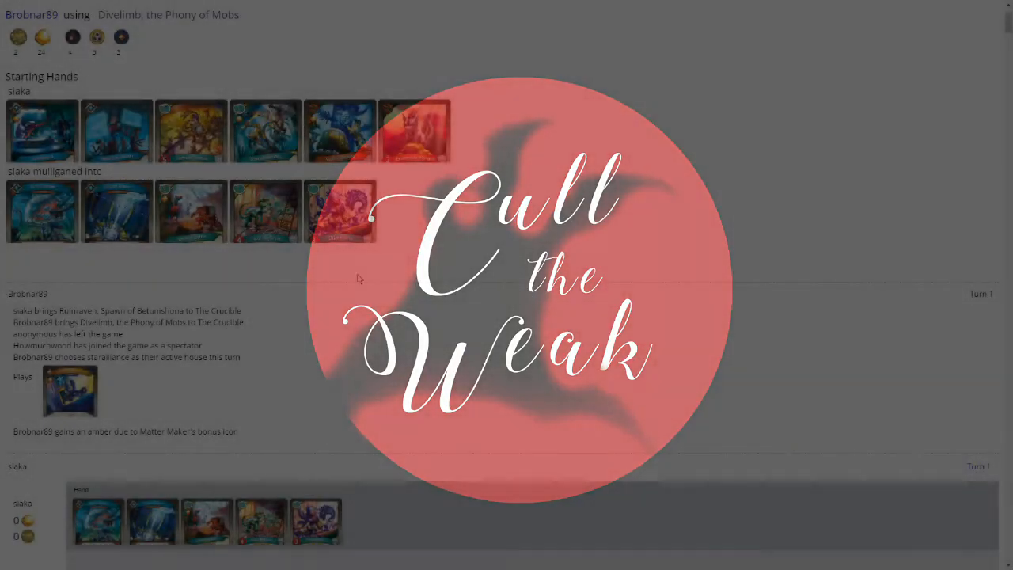
- Scroll the game log down to siaka's Turn 2 Logos turn discarding Auto-Encoder and Fission Bloom
scroll("down", 3)
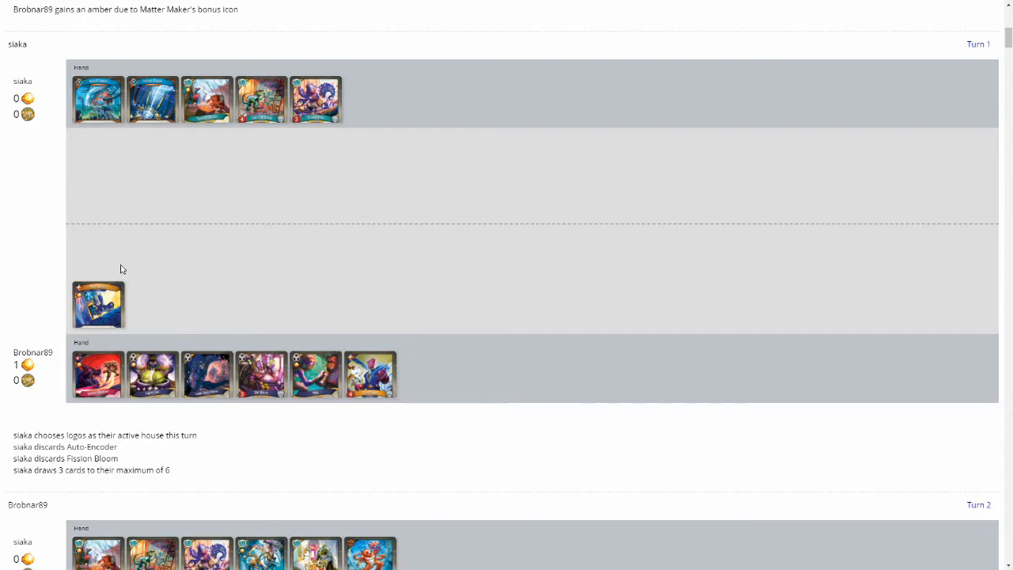
mouse_move(98, 304)
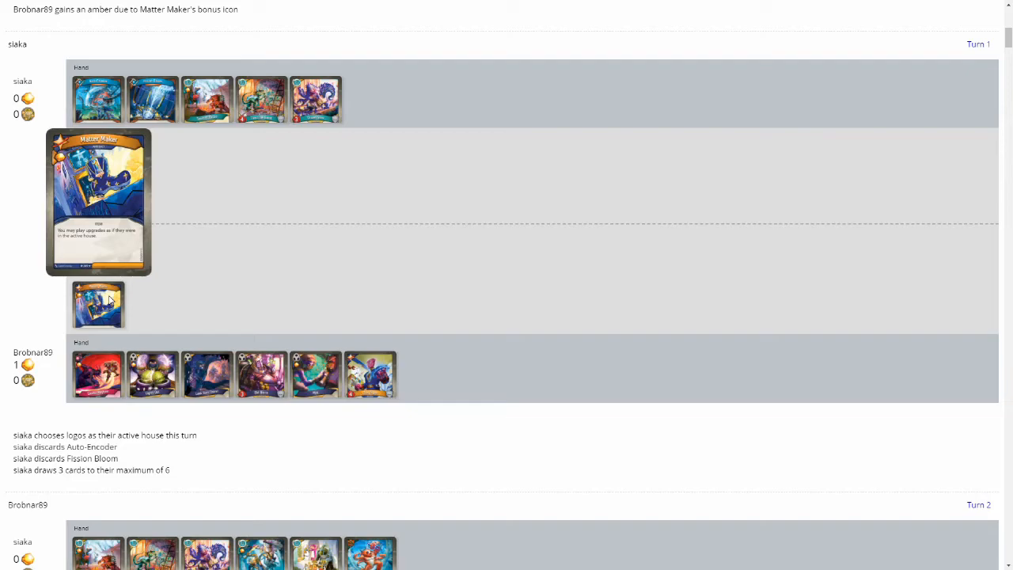
scroll("down", 3)
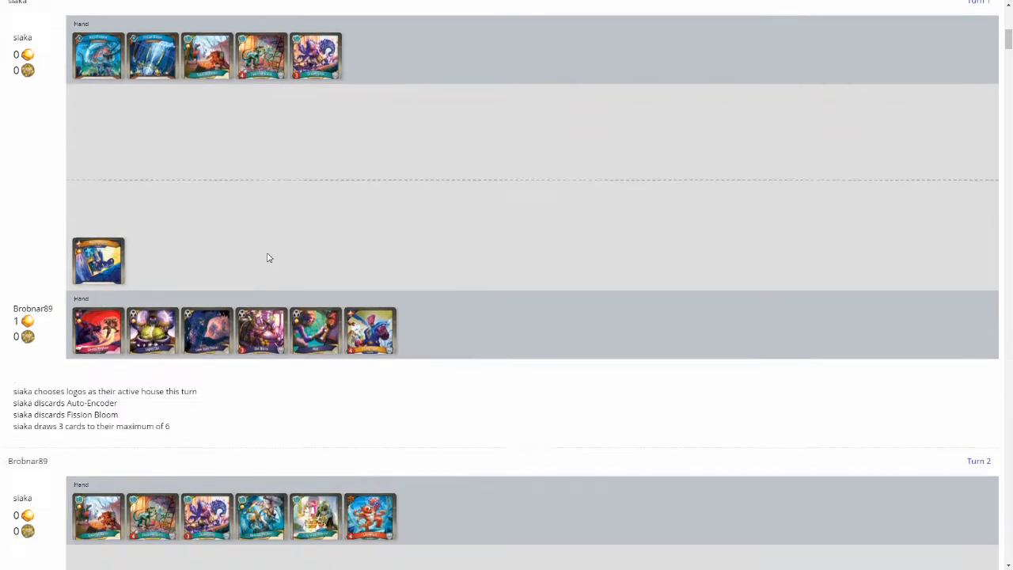
scroll("down", 3)
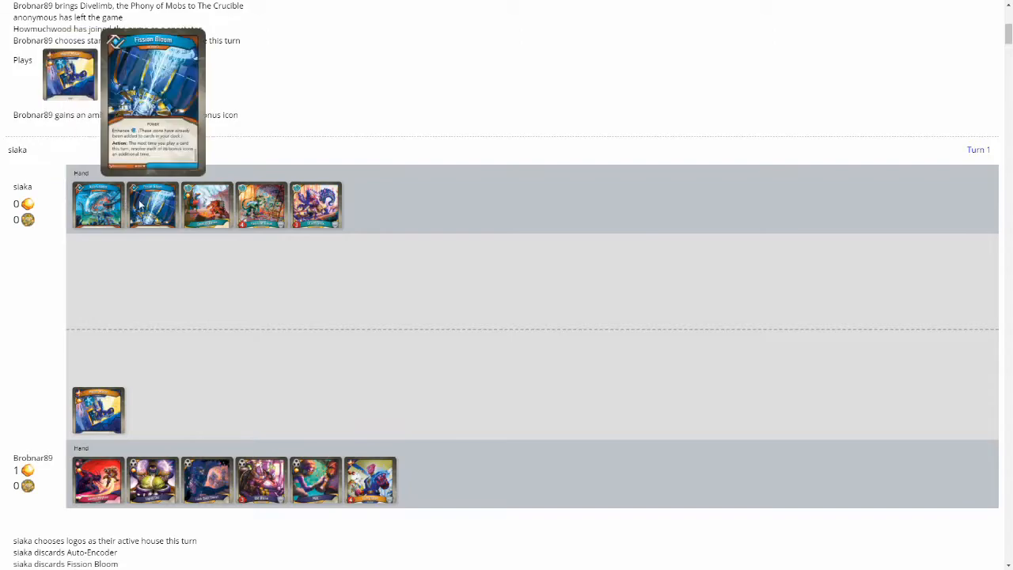
mouse_move(140, 205)
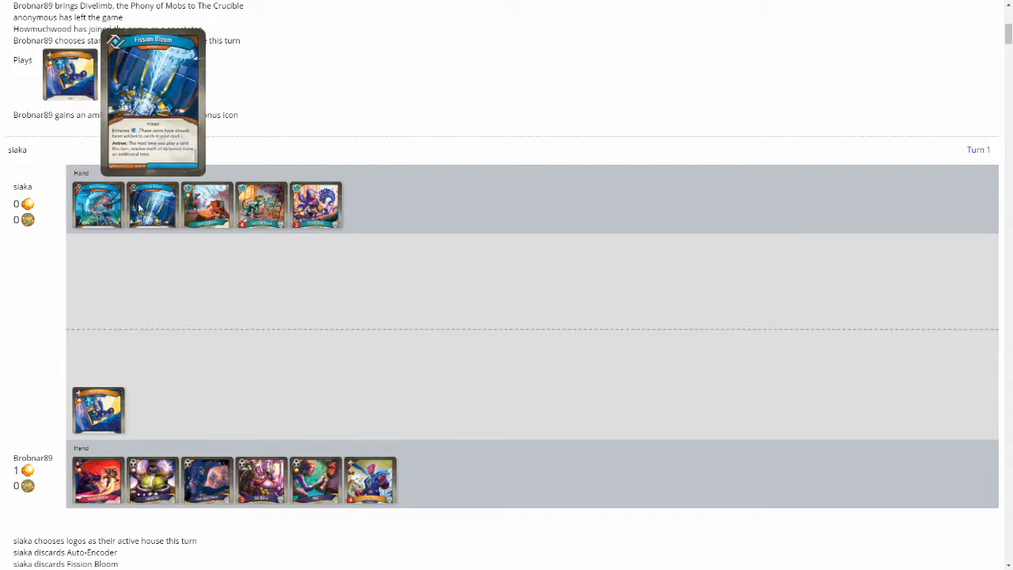
mouse_move(99, 205)
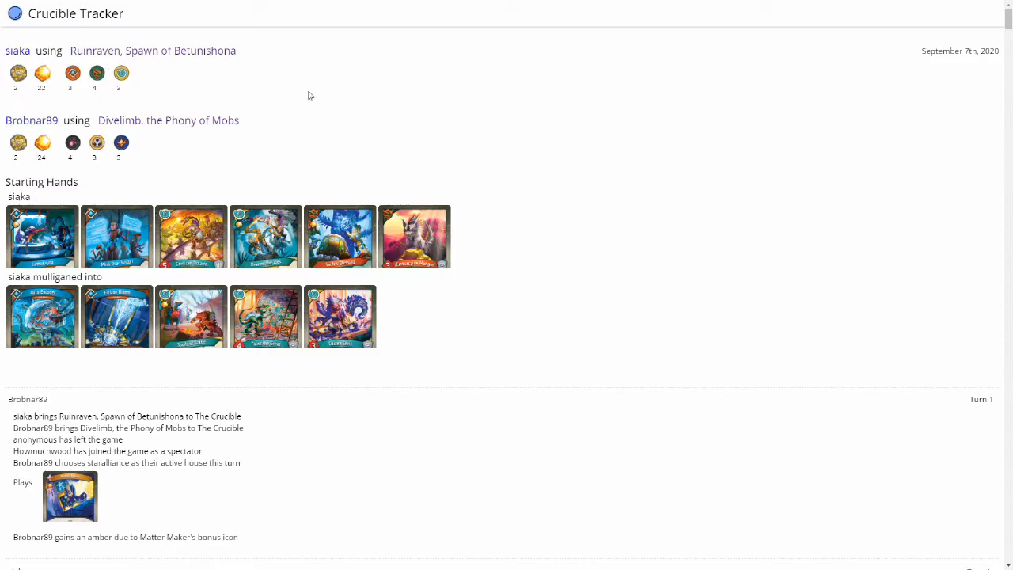
mouse_move(323, 98)
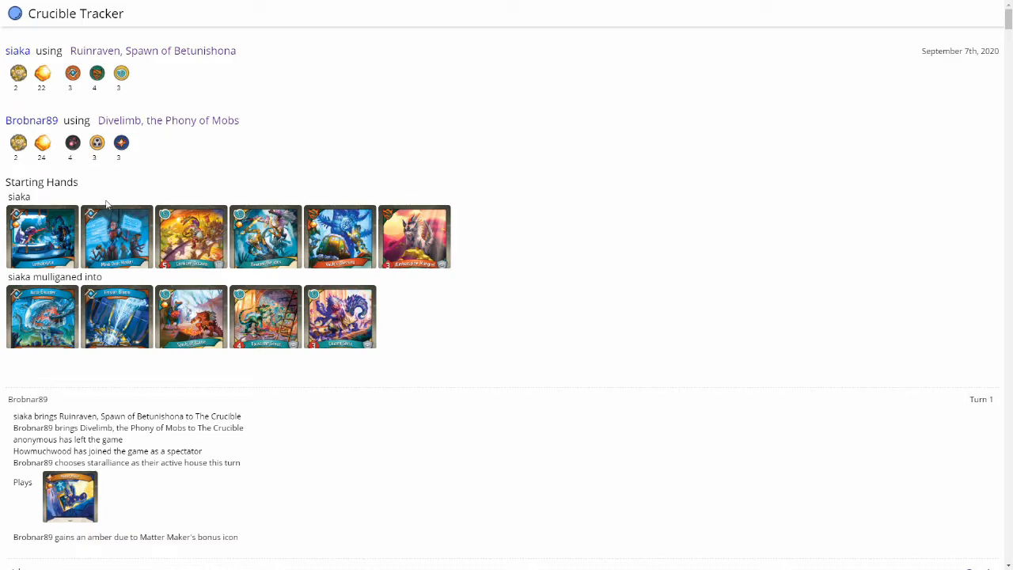
mouse_move(111, 224)
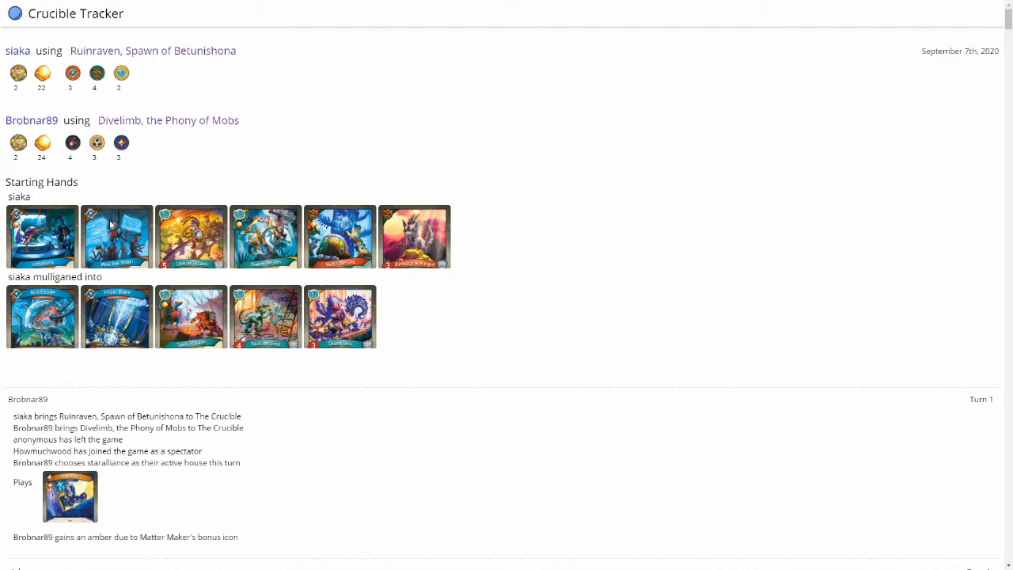
scroll("down", 3)
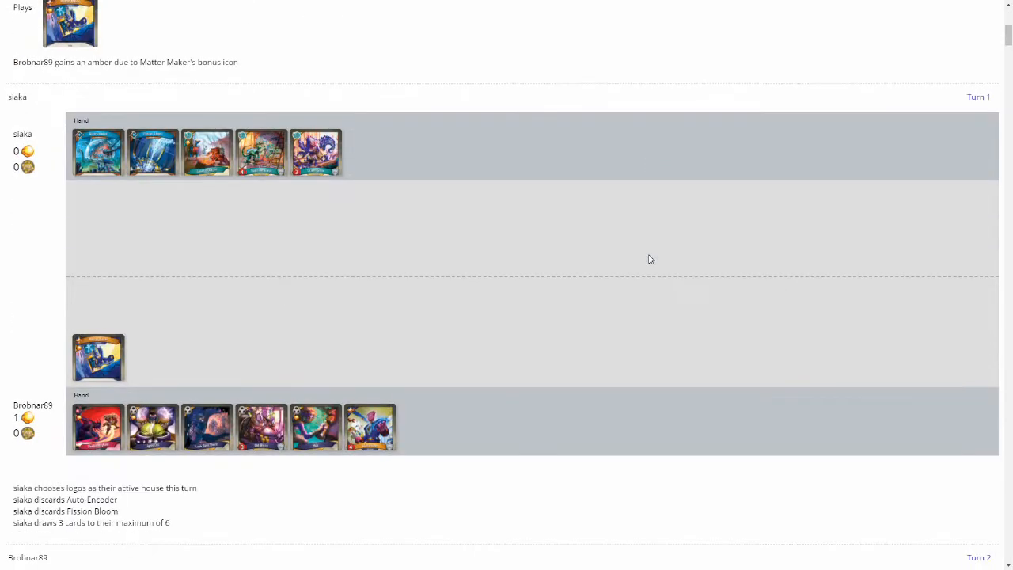
scroll("down", 3)
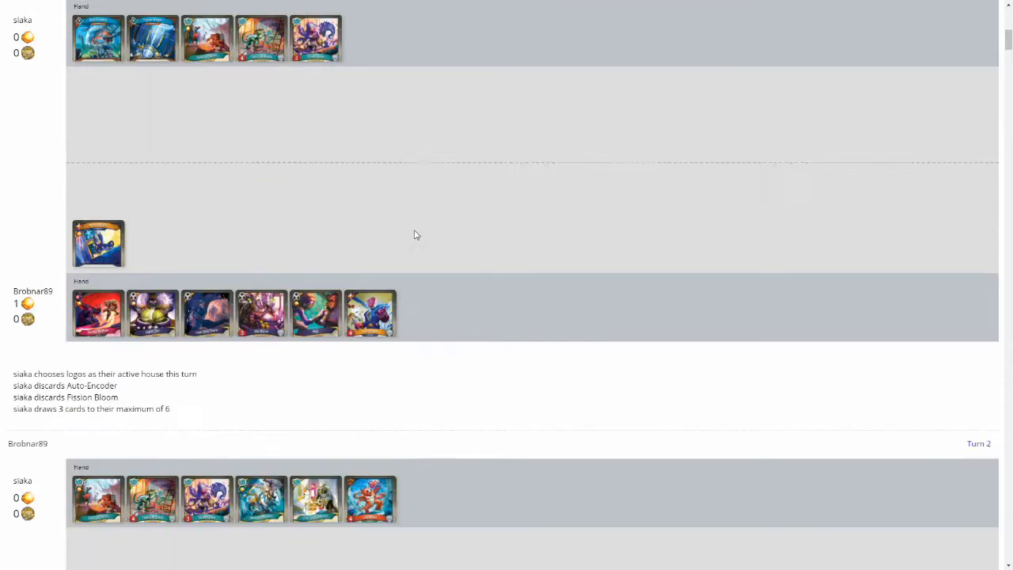
scroll("down", 3)
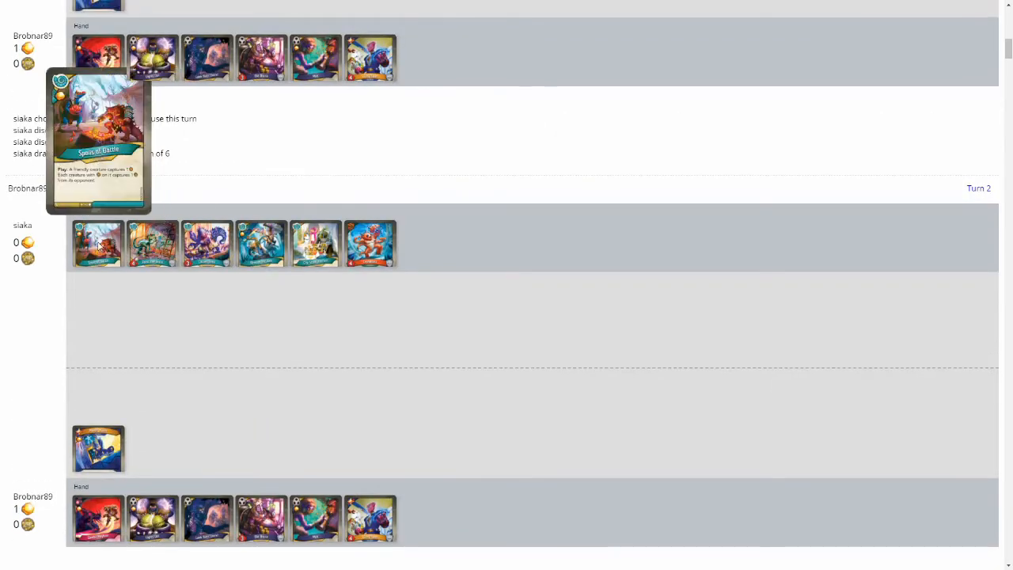
mouse_move(152, 244)
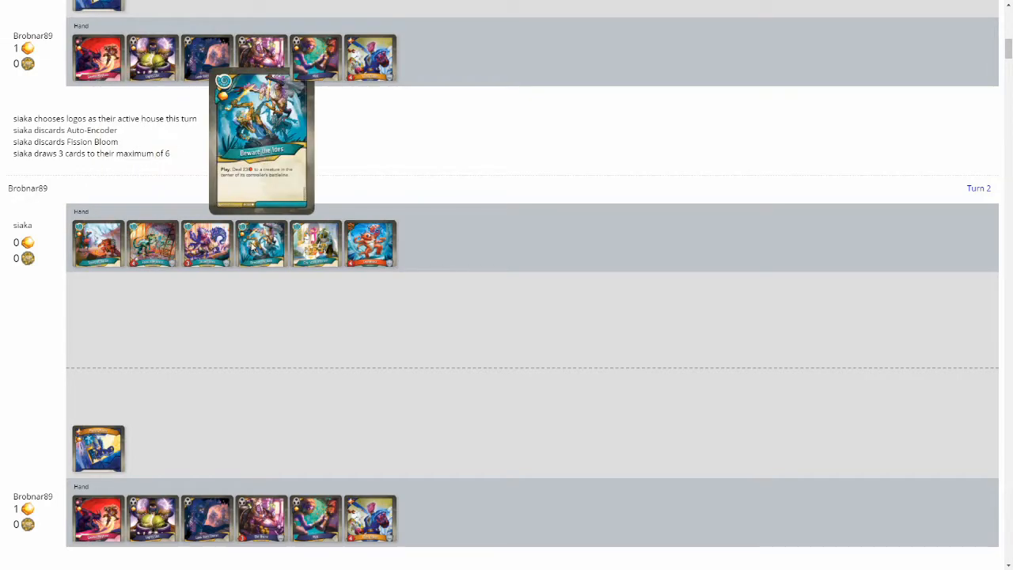
mouse_move(279, 247)
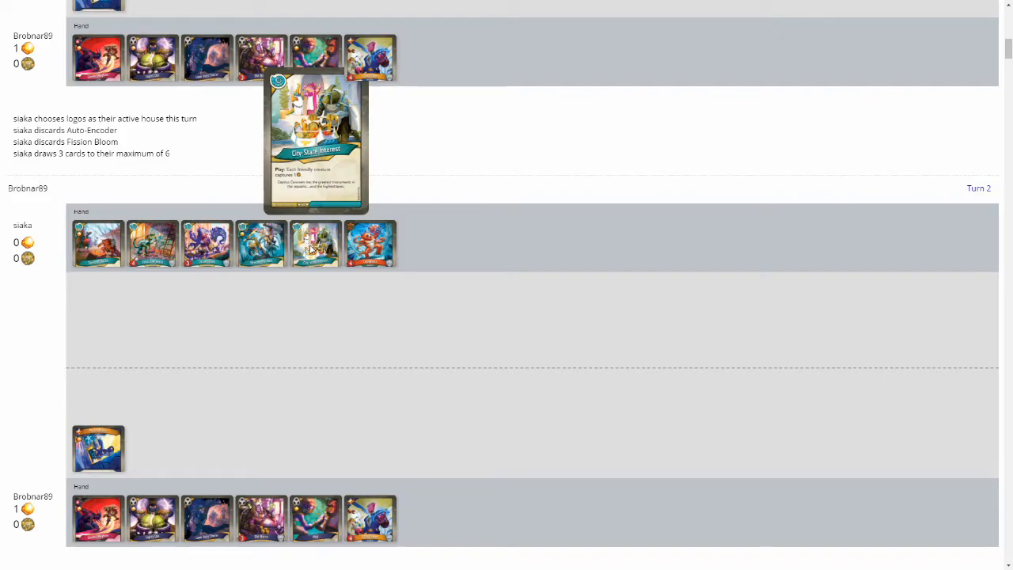
mouse_move(164, 467)
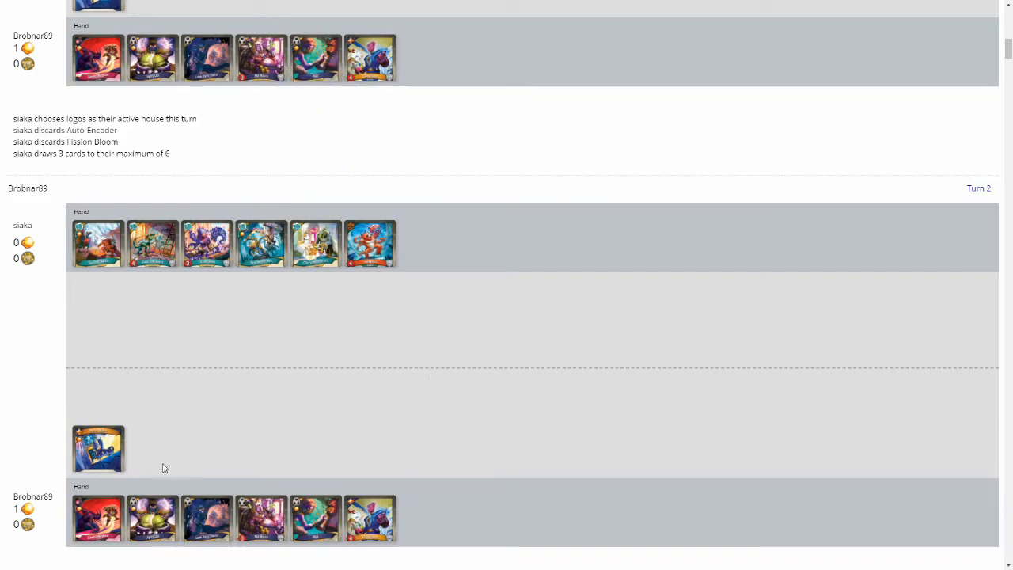
mouse_move(152, 519)
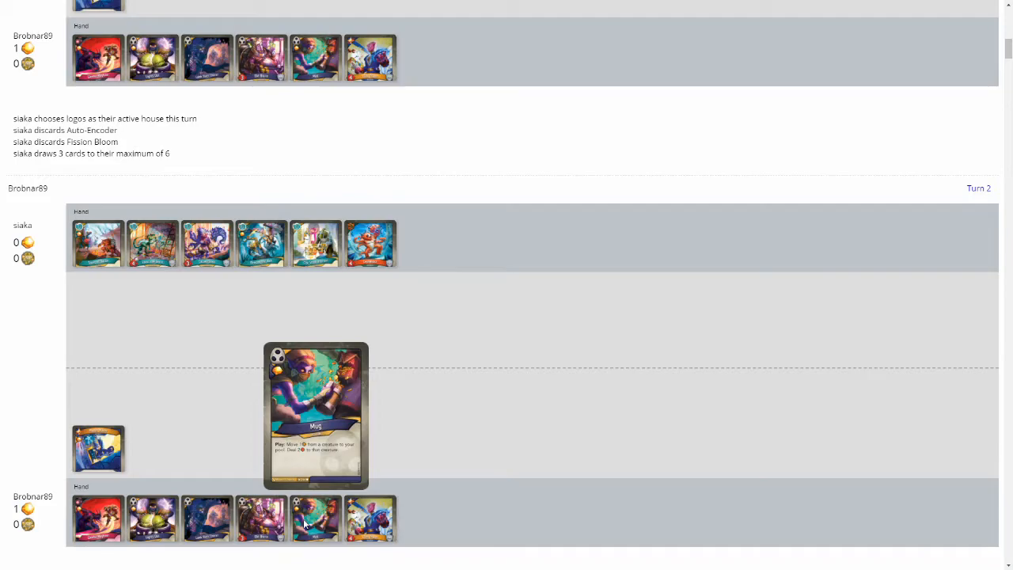
mouse_move(98, 449)
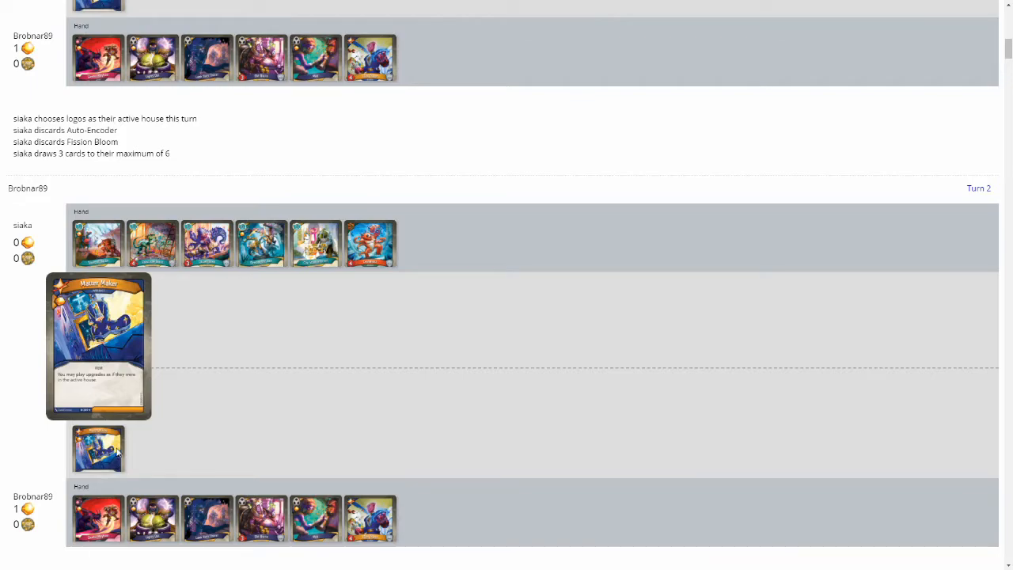
mouse_move(465, 351)
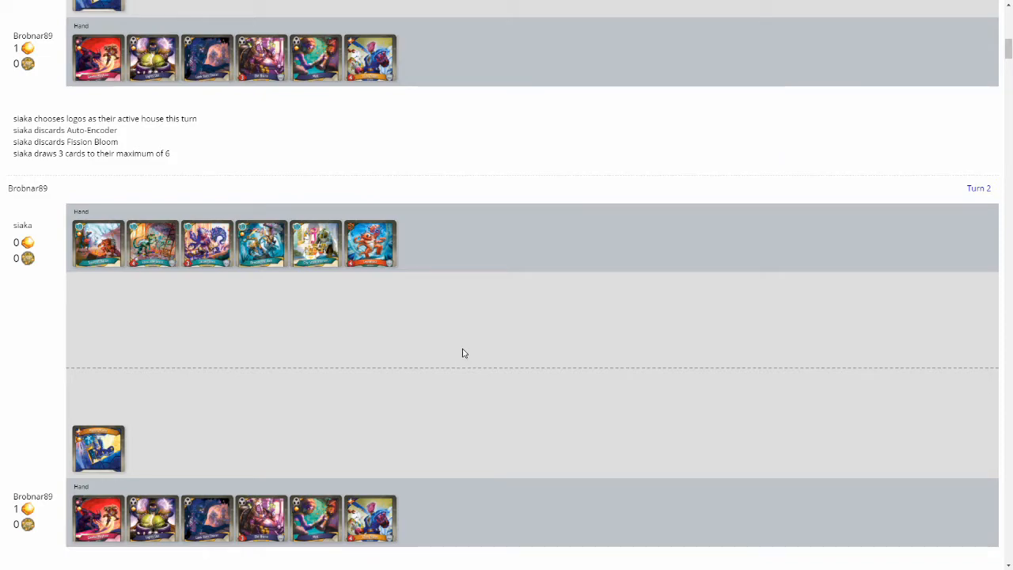
mouse_move(462, 355)
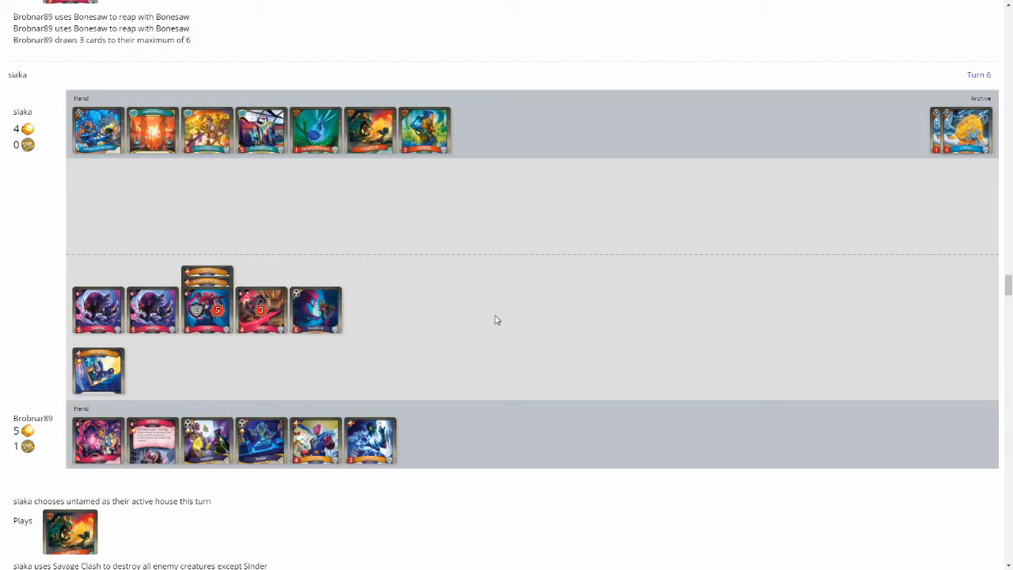
mouse_move(500, 316)
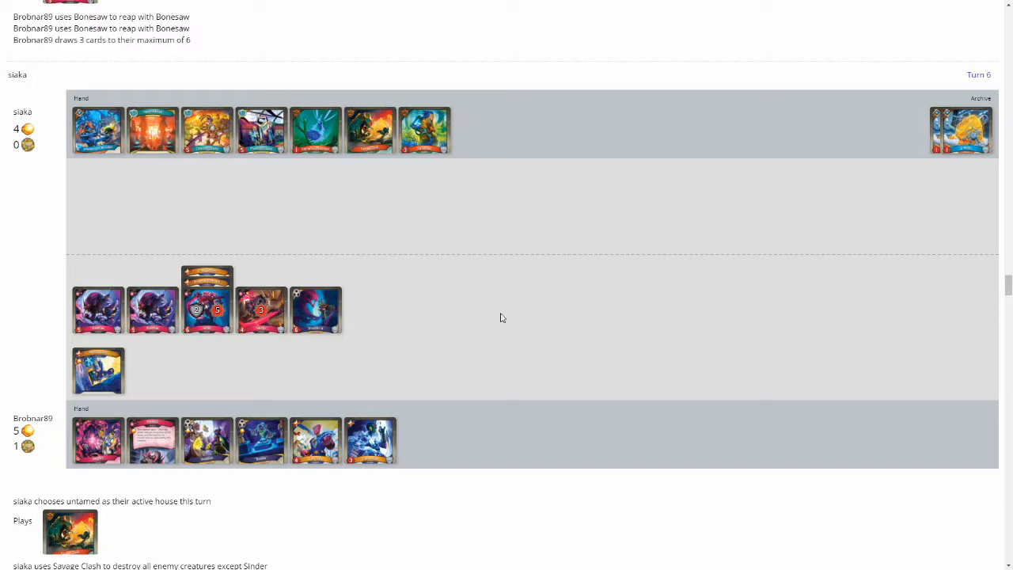
mouse_move(357, 240)
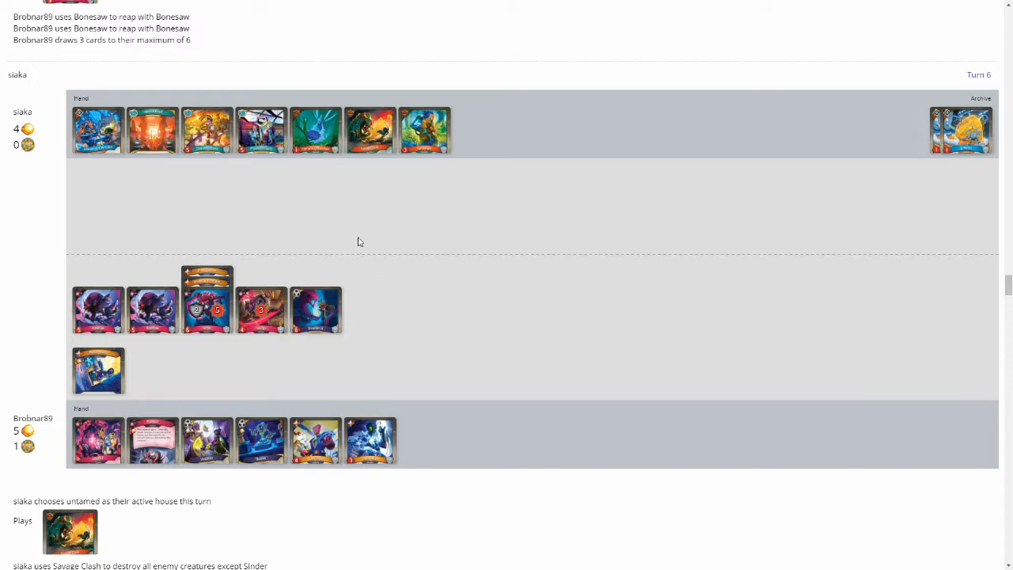
mouse_move(385, 237)
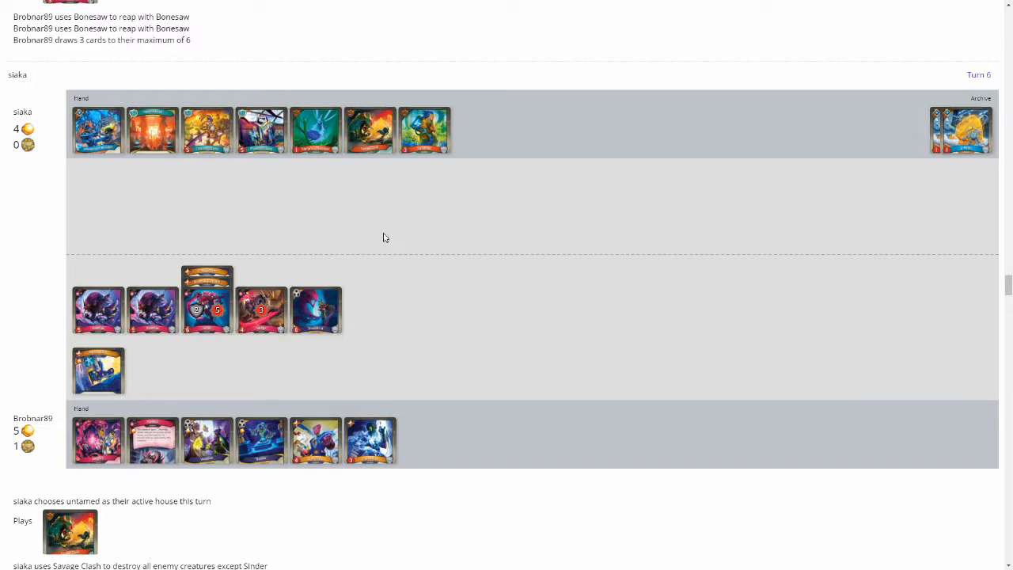
scroll("down", 3)
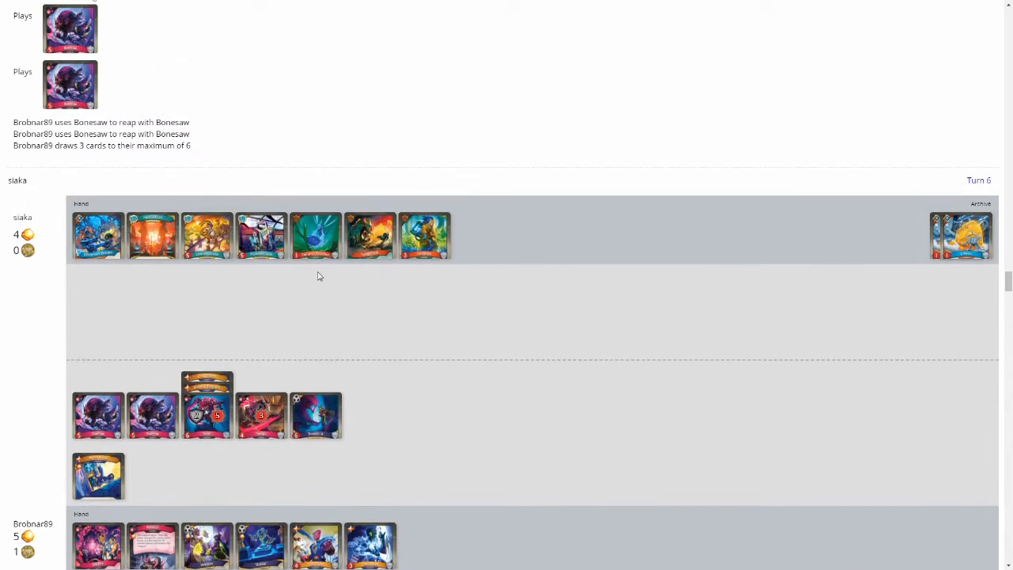
mouse_move(316, 236)
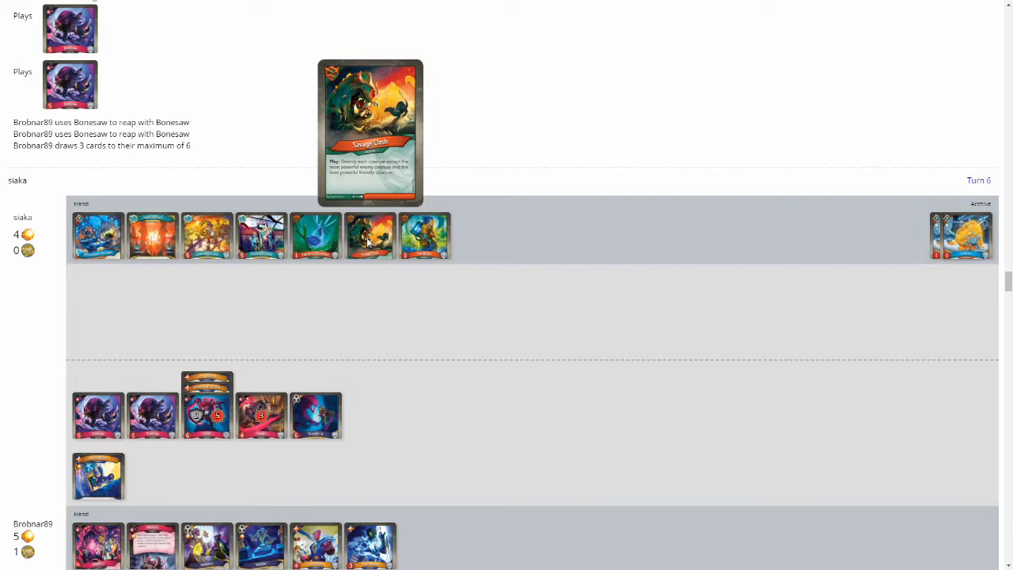
mouse_move(425, 234)
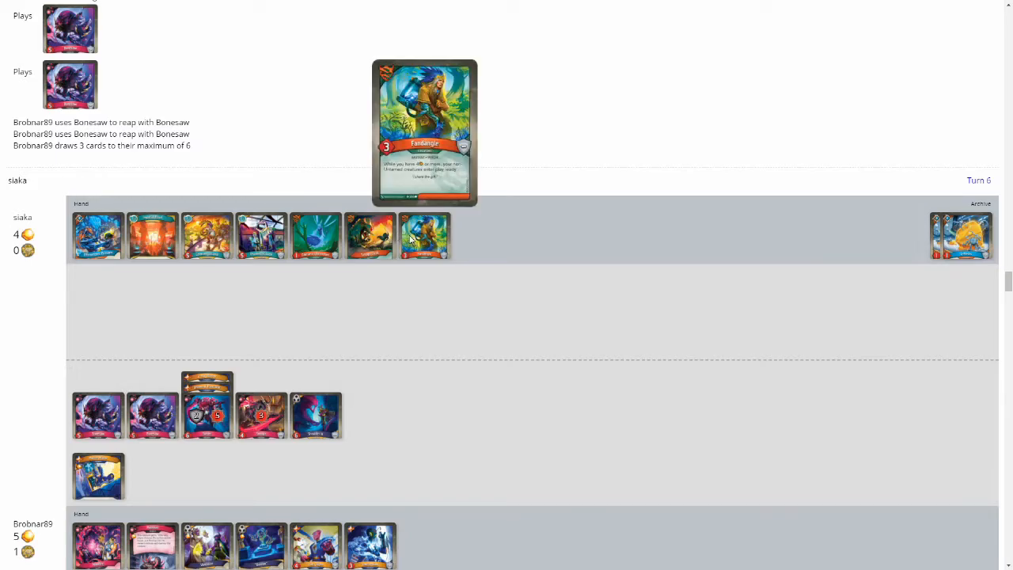
scroll("down", 3)
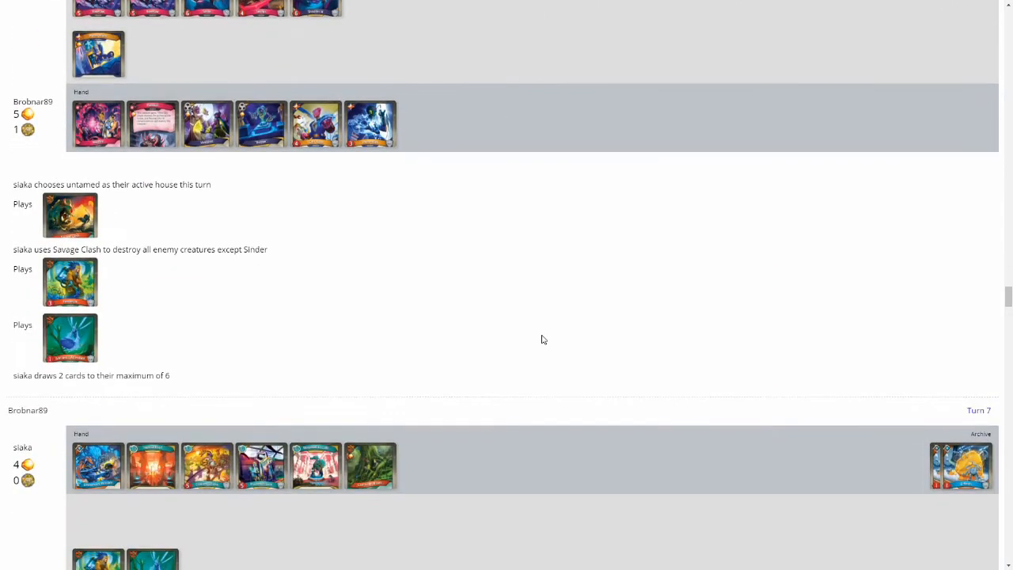
mouse_move(530, 310)
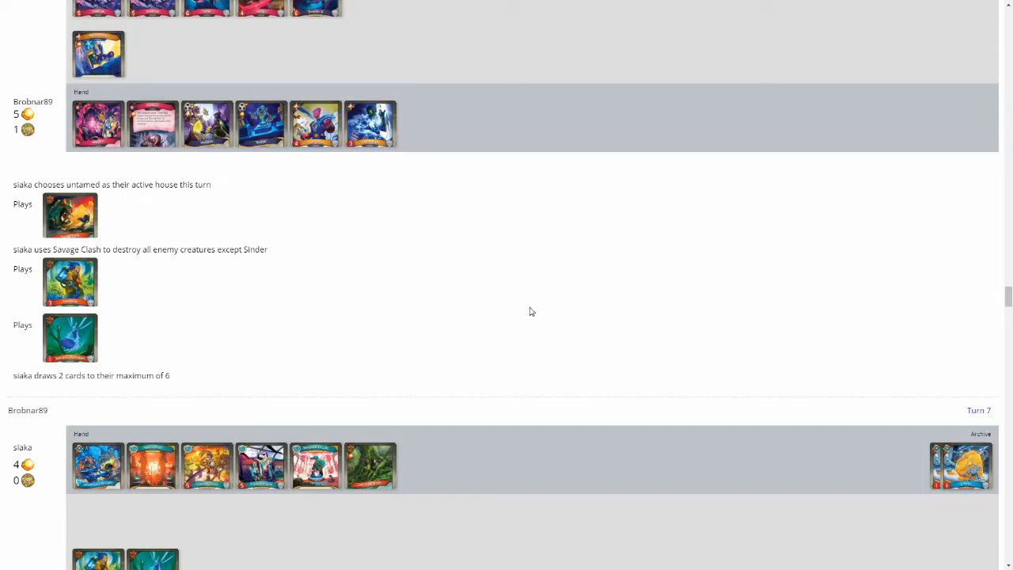
scroll("down", 3)
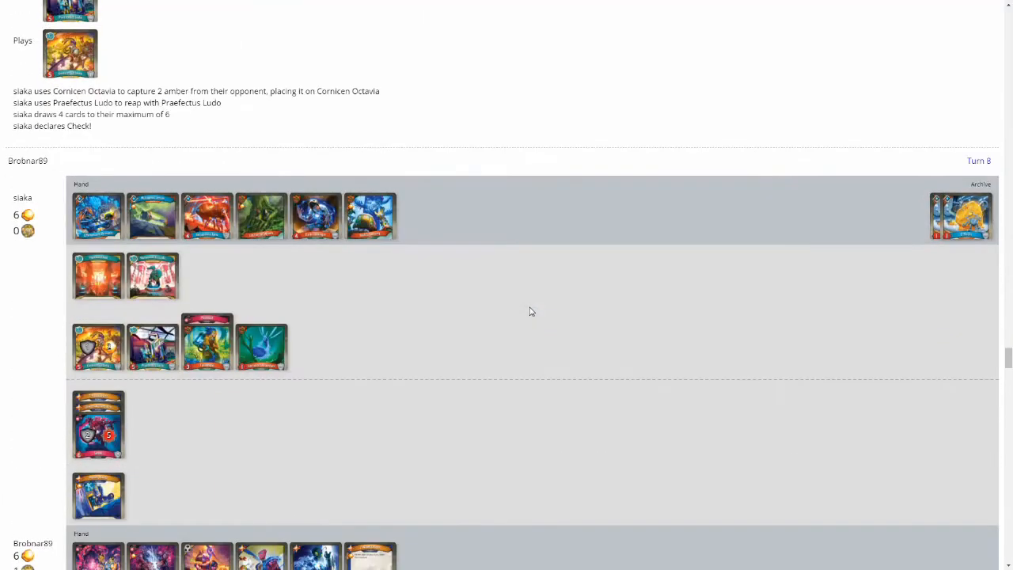
scroll("down", 3)
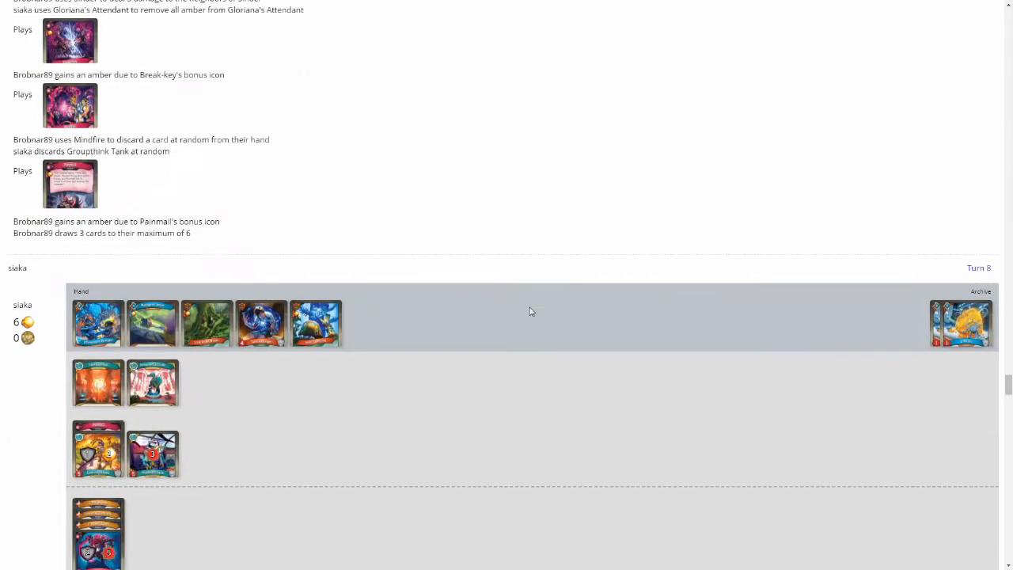
scroll("down", 3)
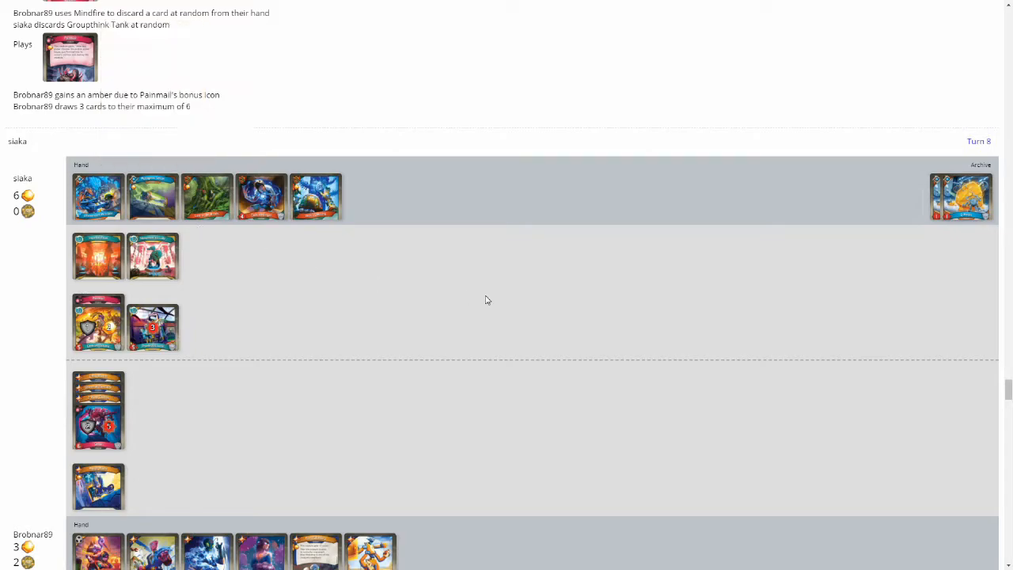
- Scroll the log past siaka's red key forge to the Turn 9 board snapshot
scroll("down", 3)
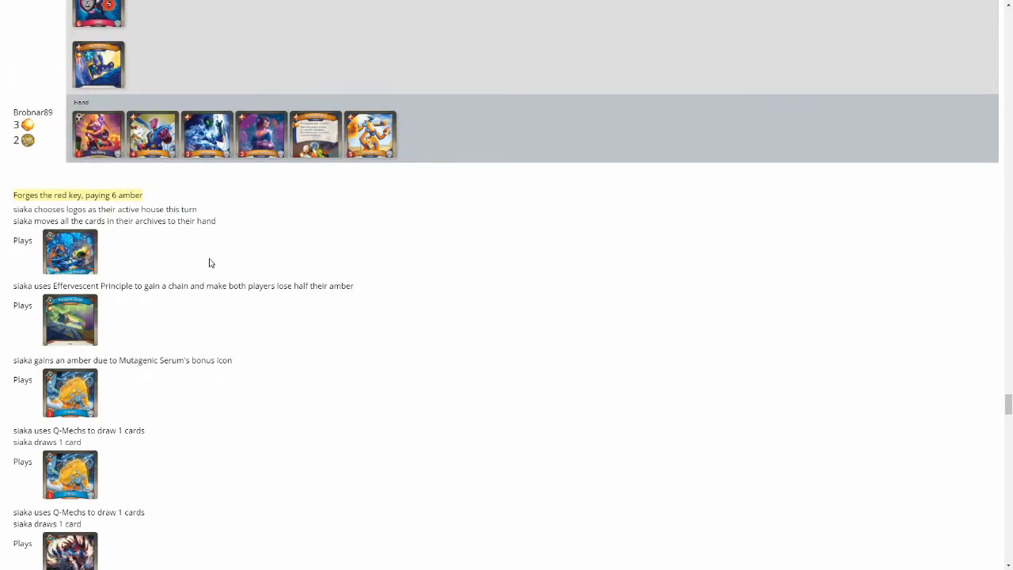
scroll("down", 3)
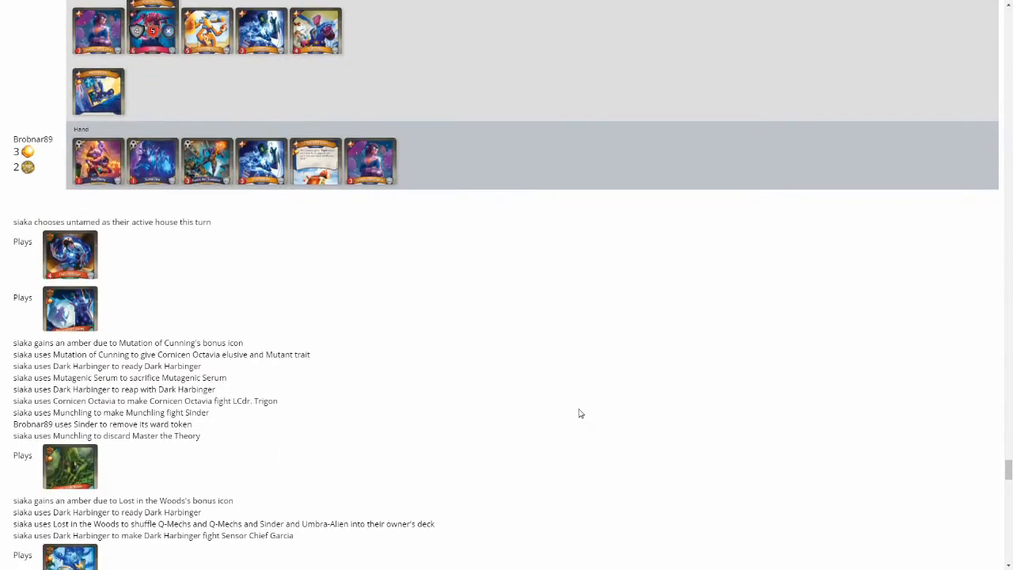
scroll("down", 3)
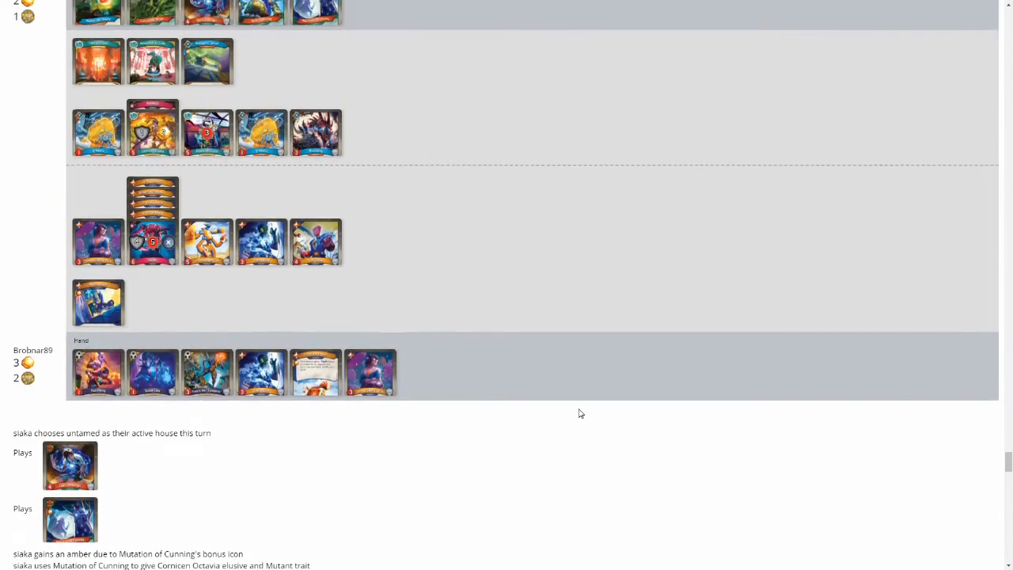
scroll("down", 3)
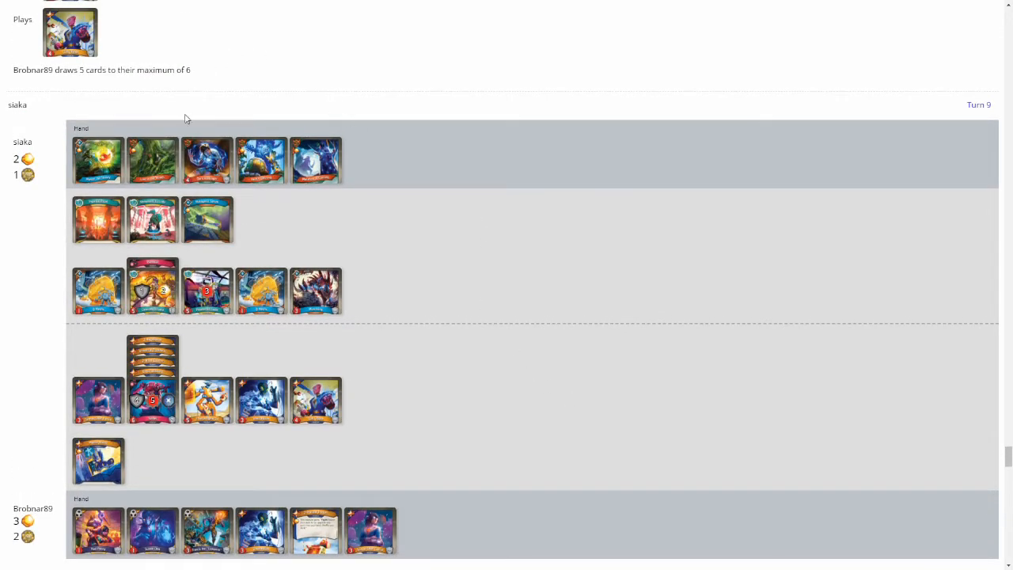
mouse_move(205, 161)
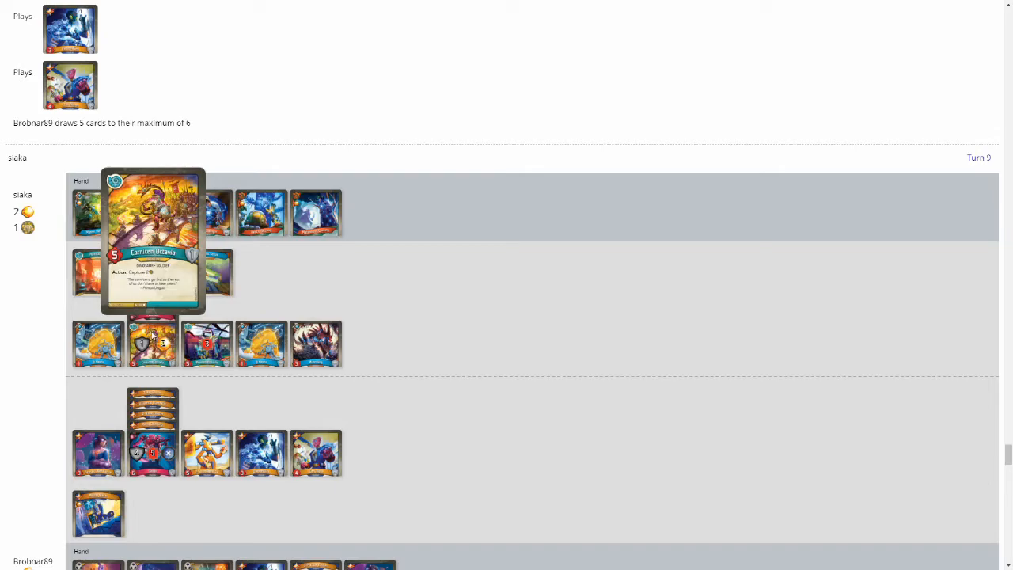
mouse_move(208, 272)
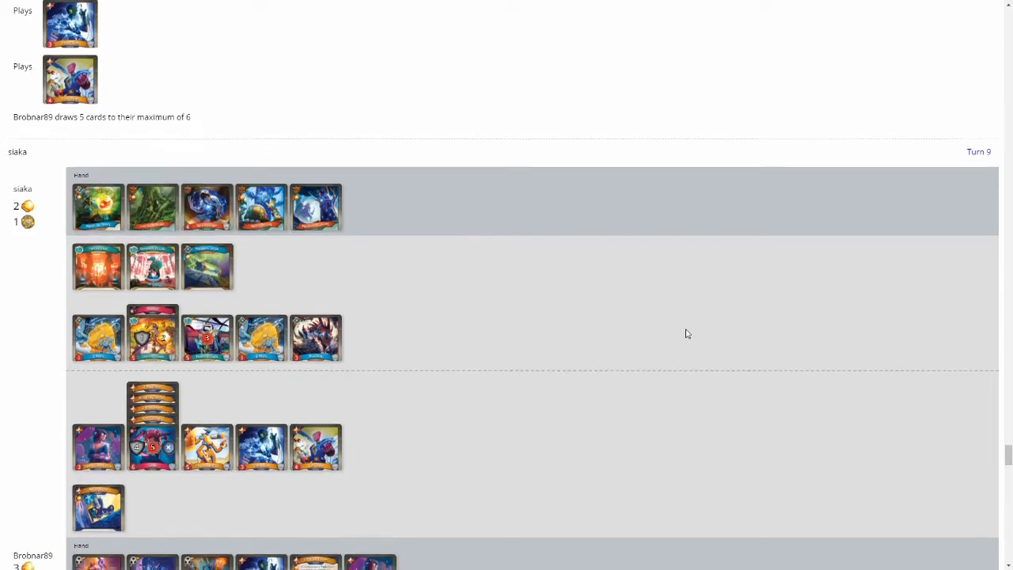
scroll("down", 3)
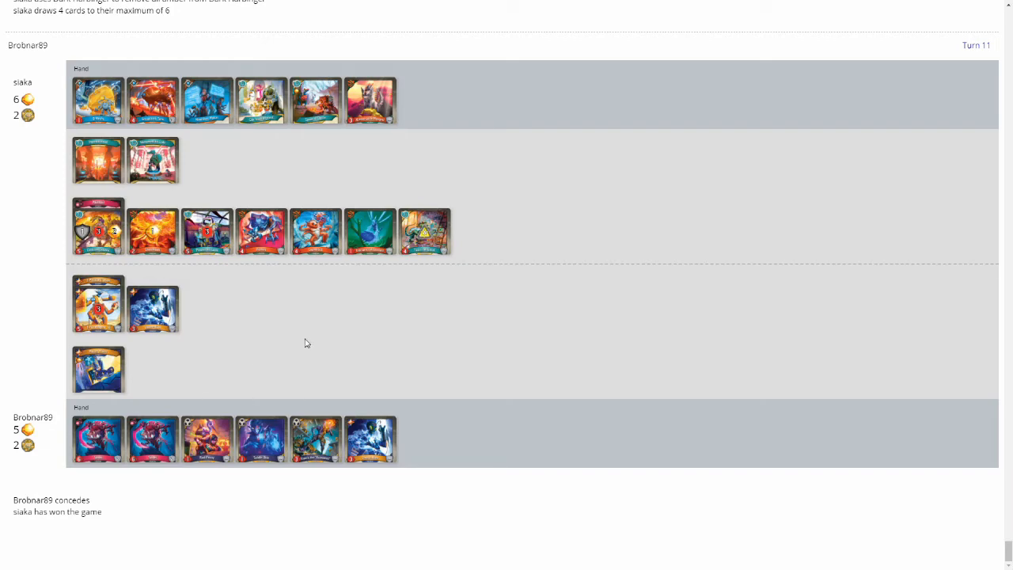
mouse_move(317, 229)
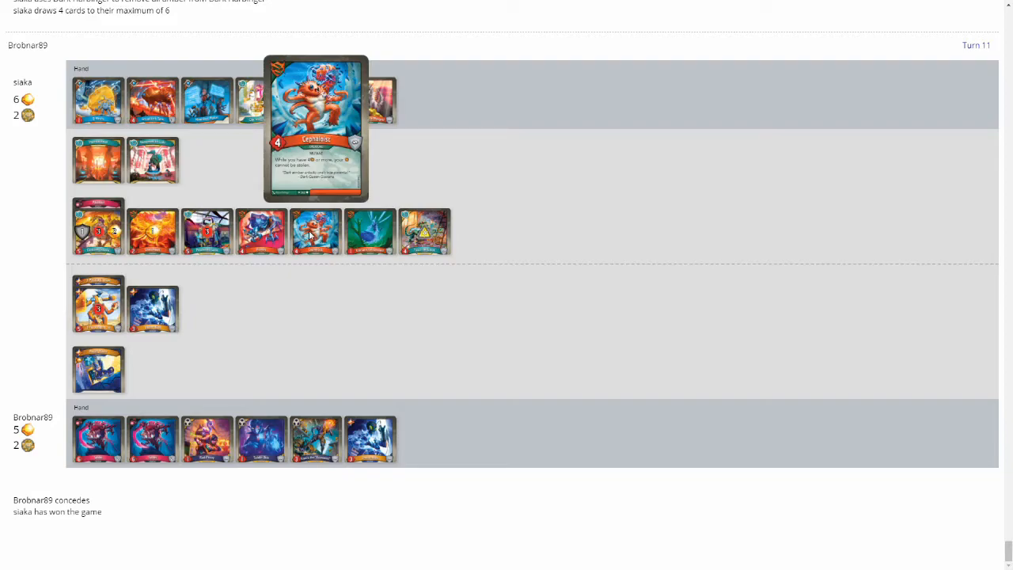
mouse_move(615, 315)
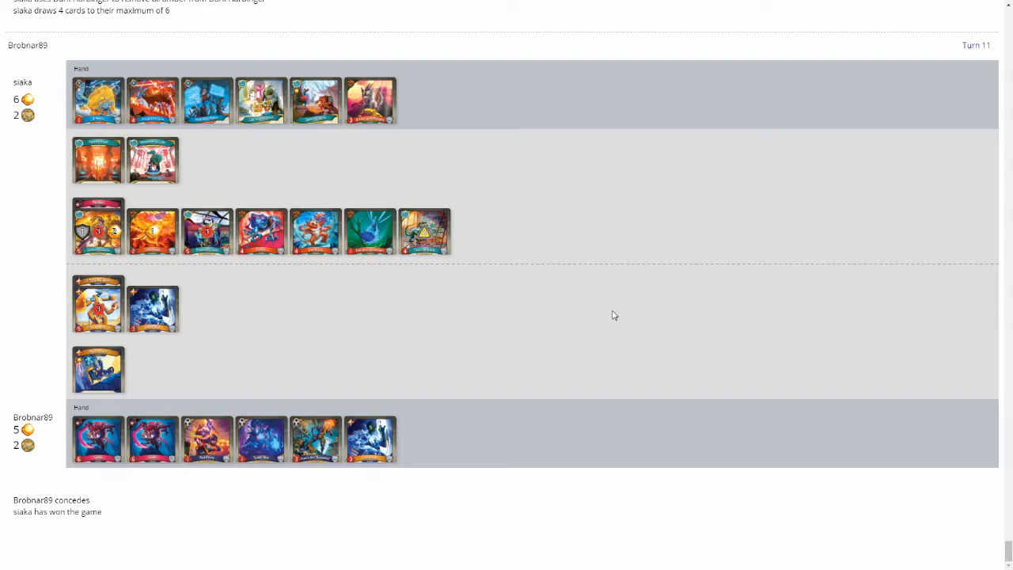
mouse_move(610, 325)
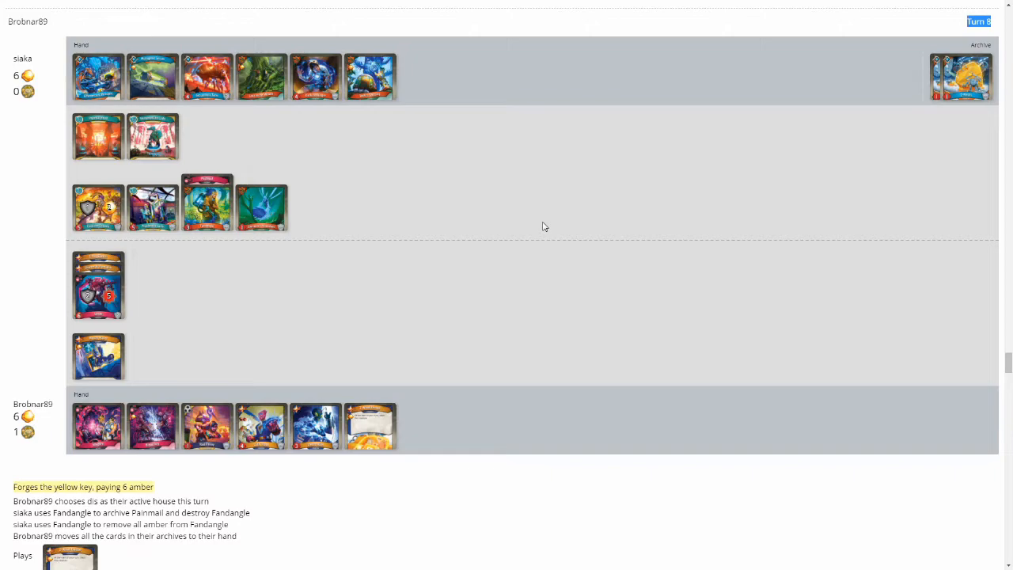
mouse_move(772, 323)
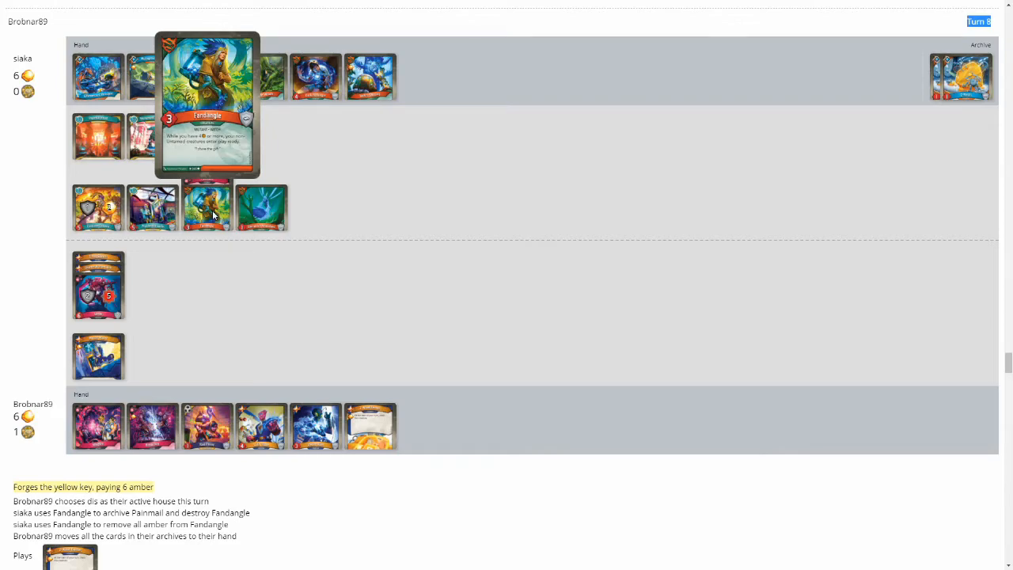
mouse_move(297, 317)
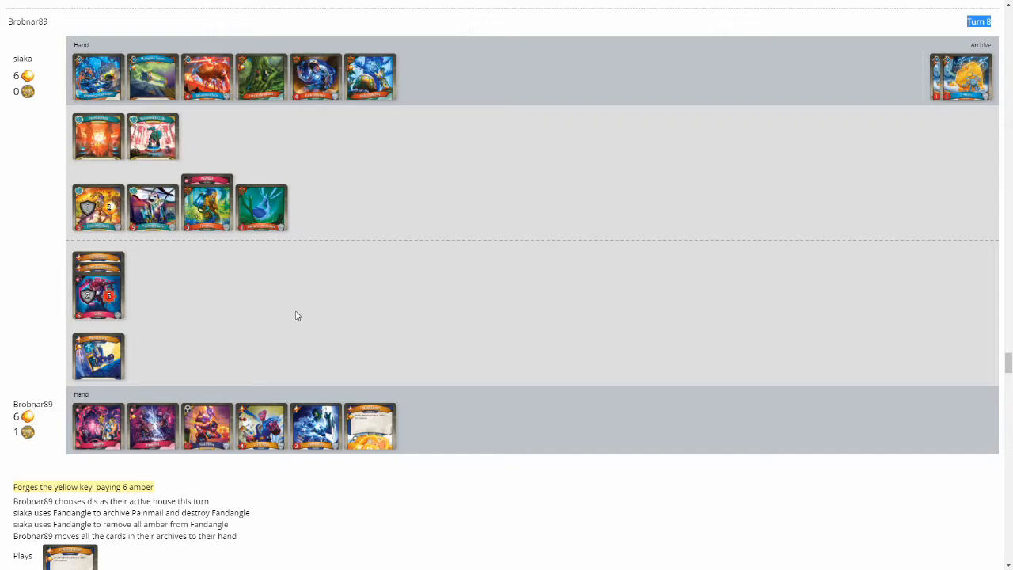
mouse_move(187, 404)
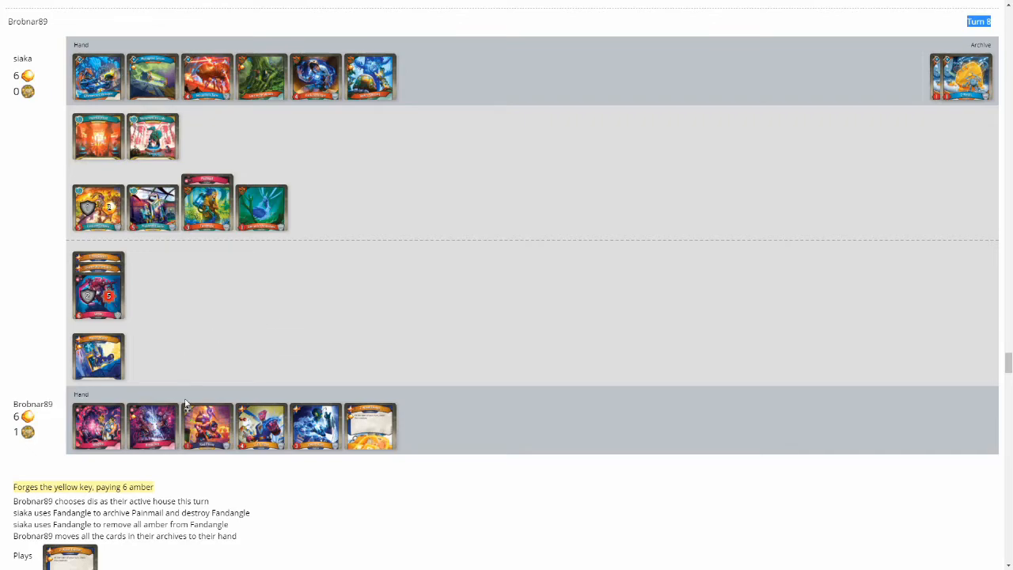
mouse_move(206, 426)
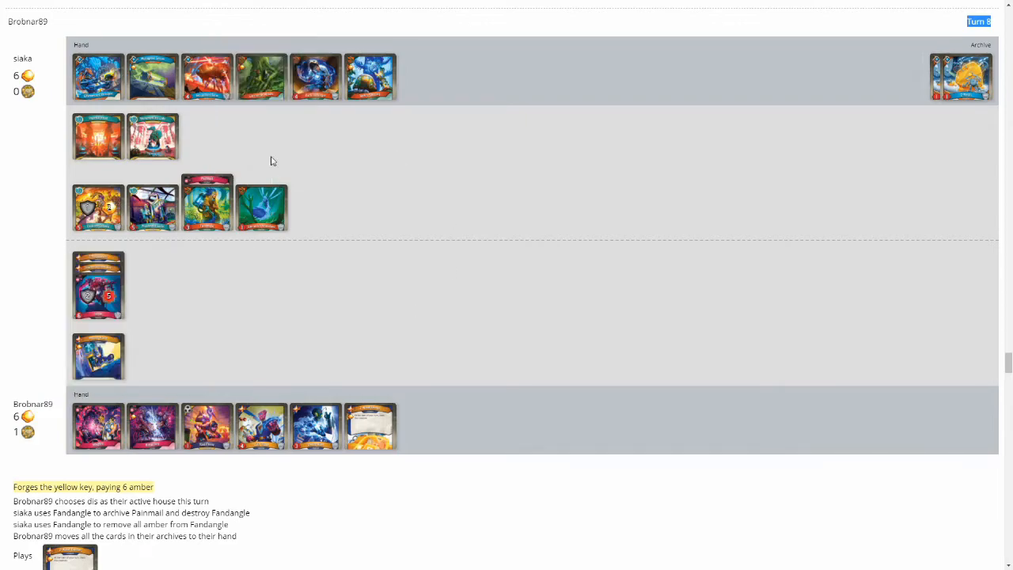
mouse_move(11, 171)
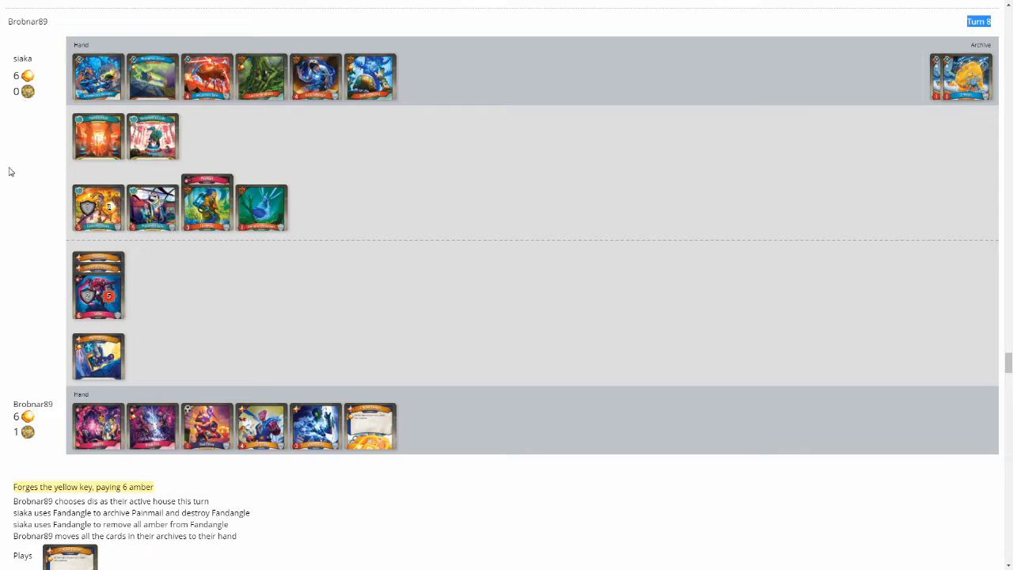
mouse_move(269, 25)
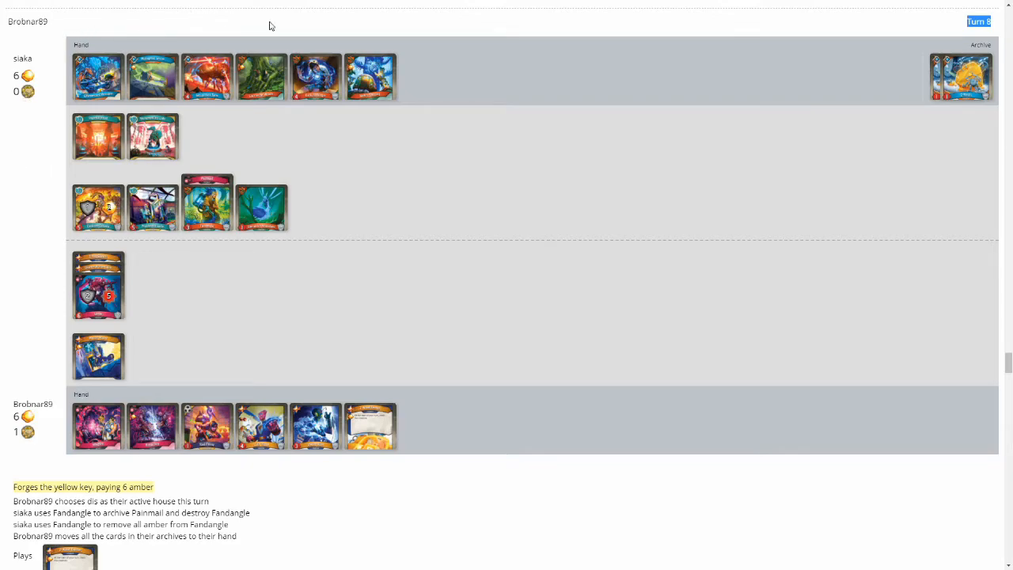
mouse_move(465, 124)
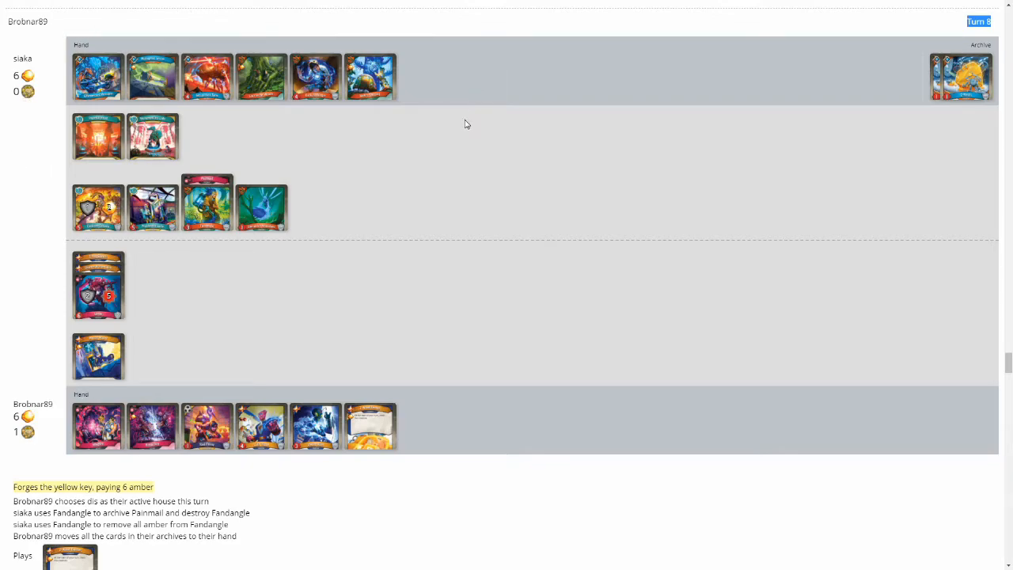
mouse_move(461, 131)
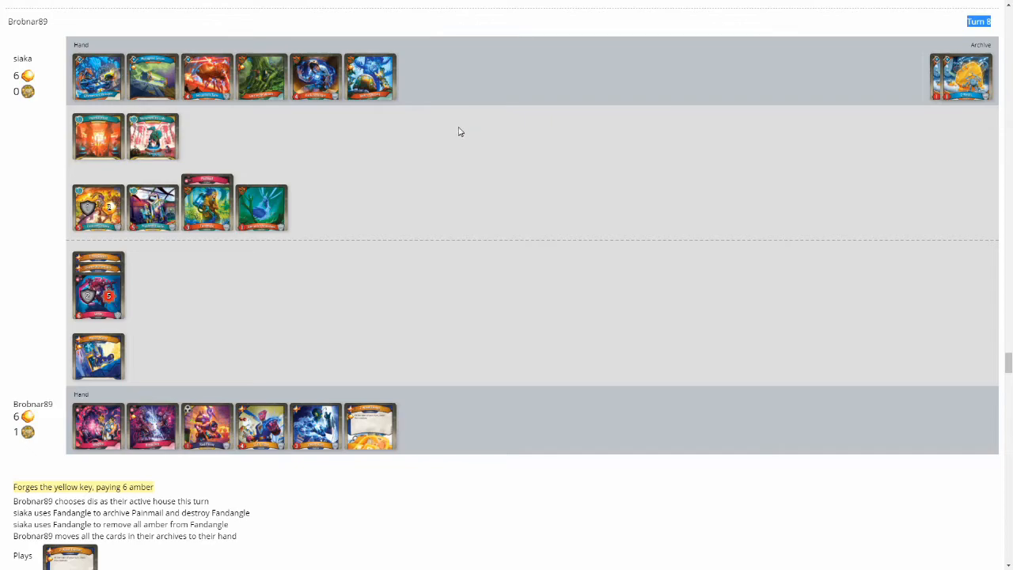
mouse_move(455, 133)
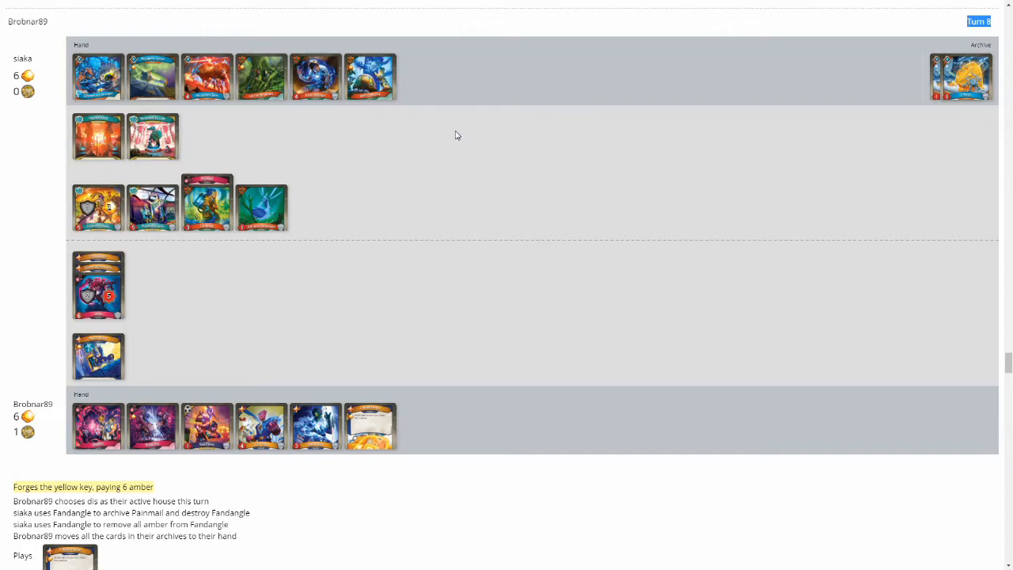
mouse_move(440, 147)
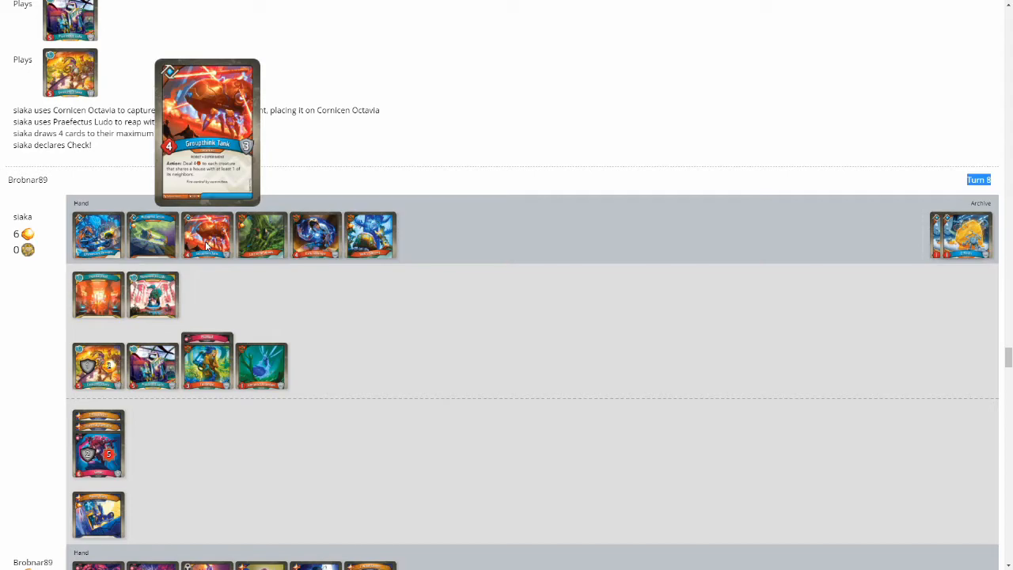
mouse_move(351, 123)
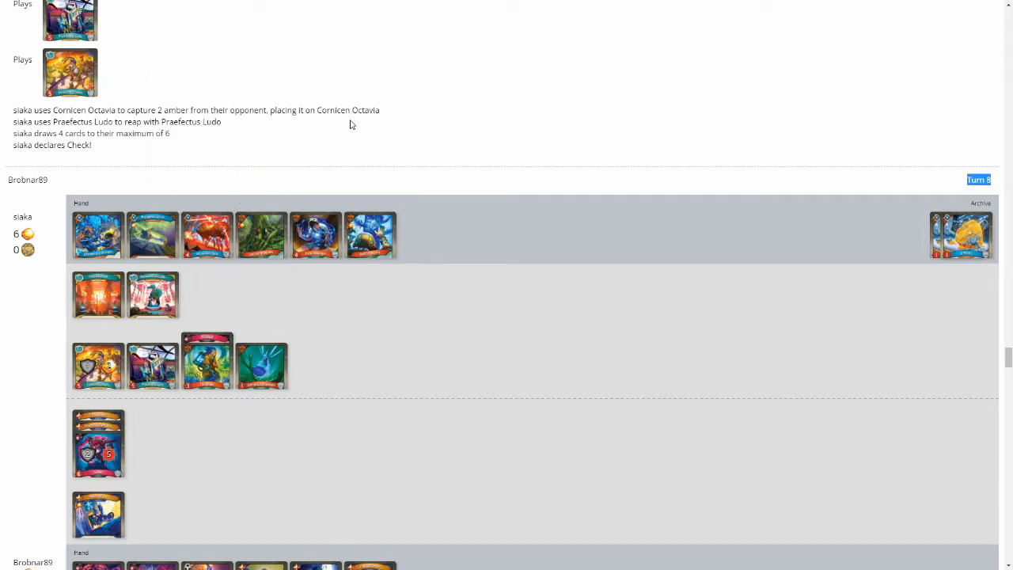
mouse_move(371, 234)
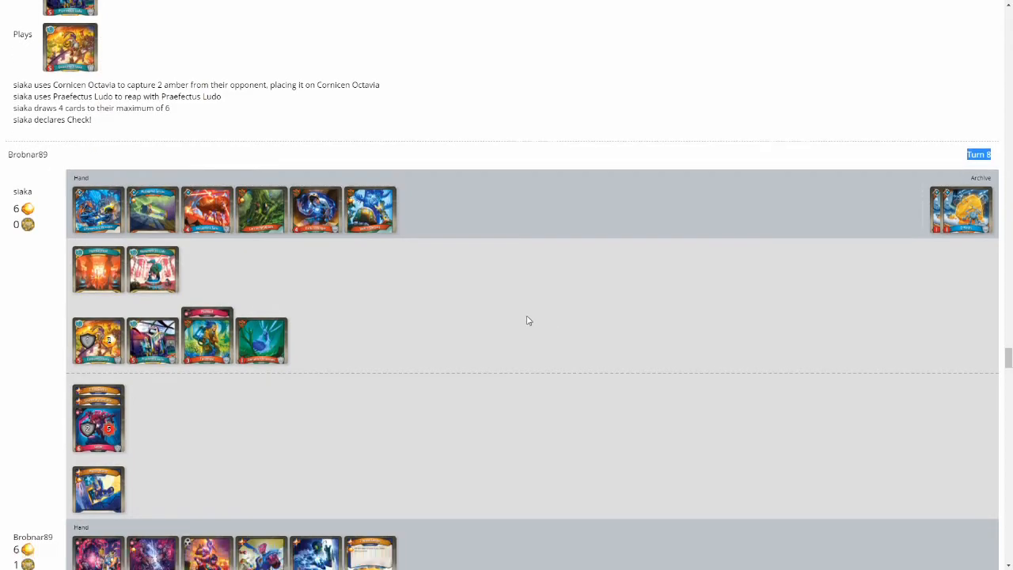
scroll("down", 3)
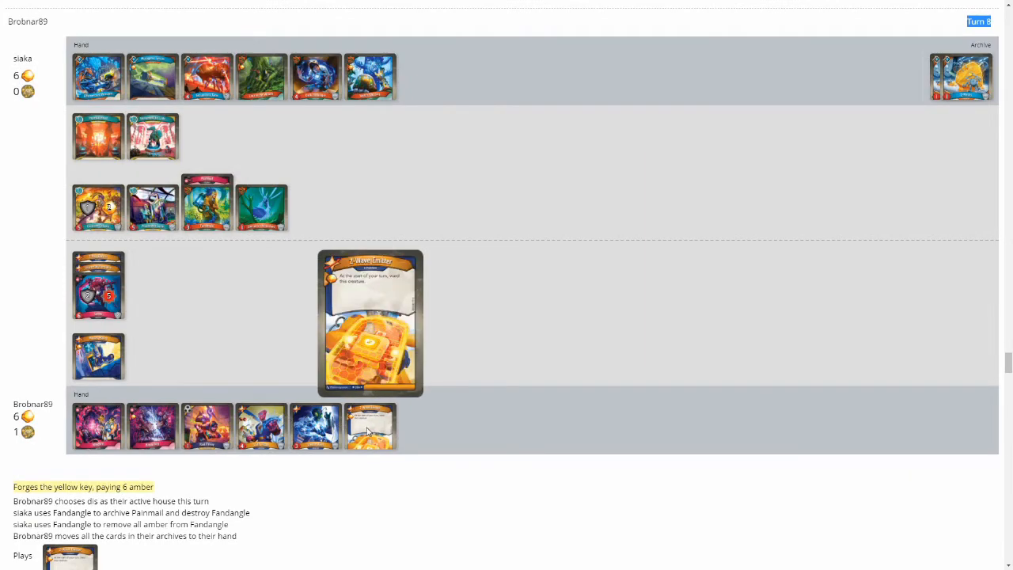
- Scroll the log to the Turn 8 board where siaka forges the red key for 6 amber and picks Logos
scroll("down", 3)
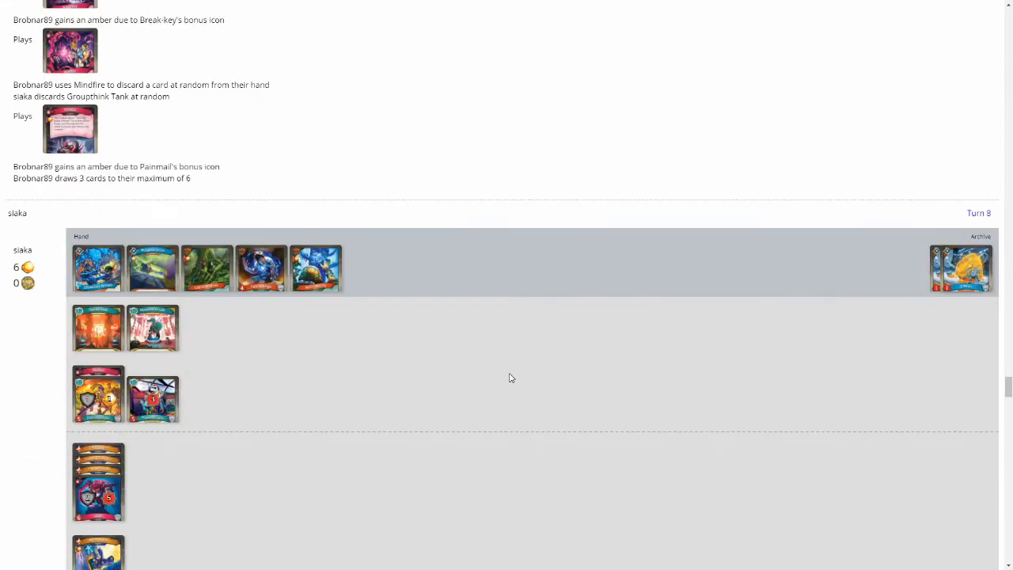
scroll("down", 3)
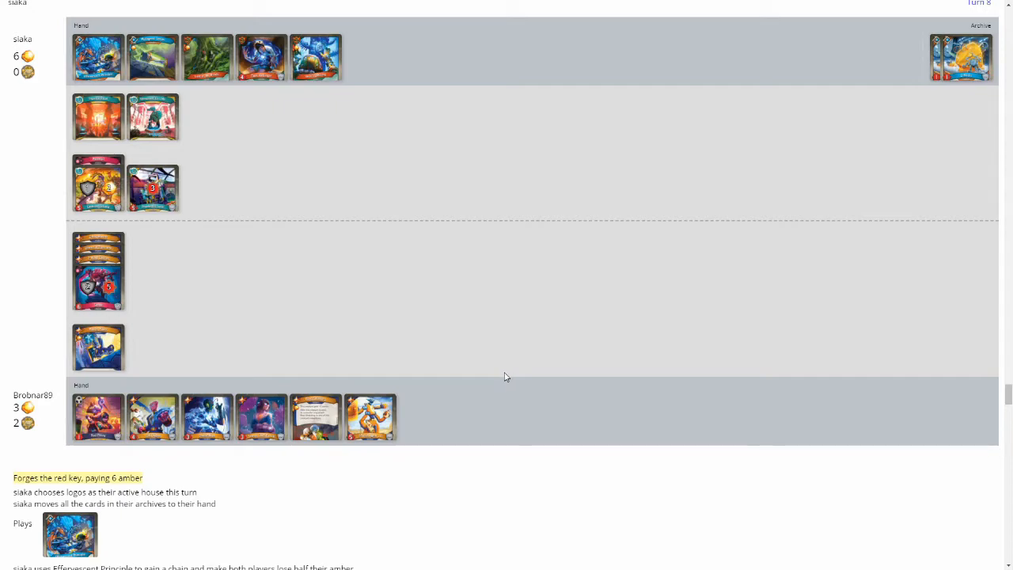
mouse_move(490, 377)
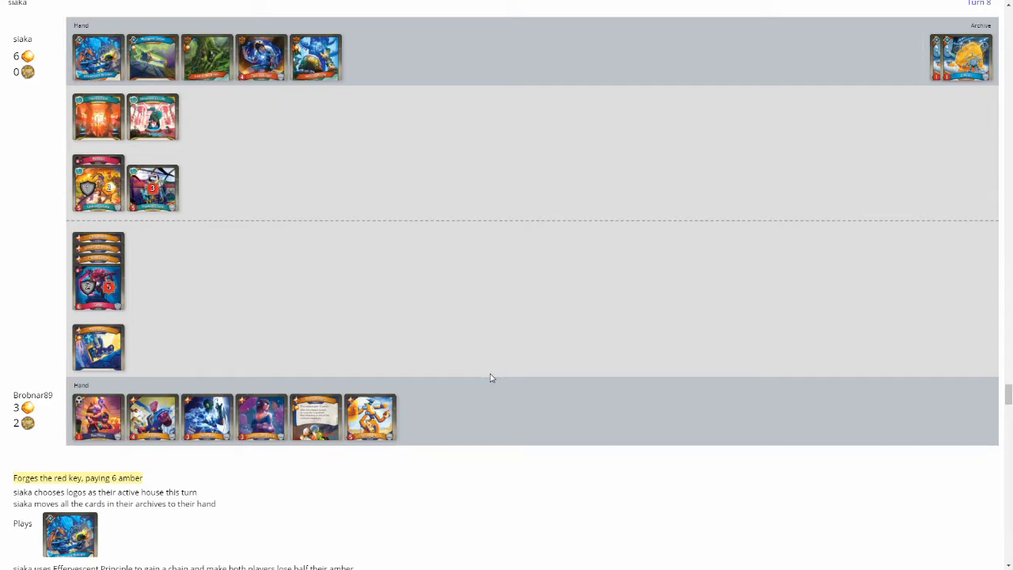